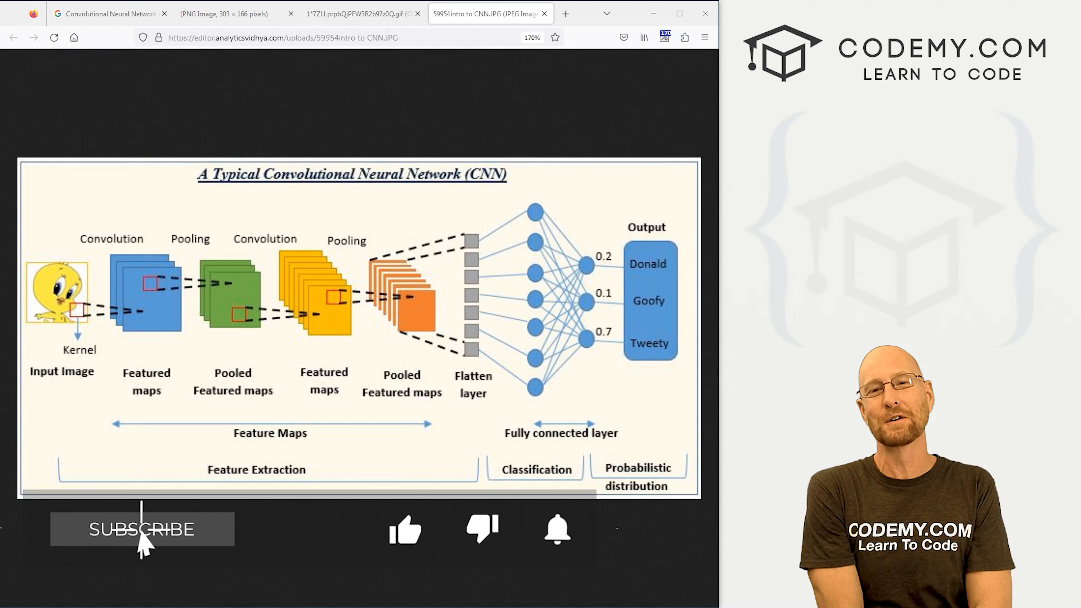
Scroll through the max-pooling example, then switch to the full CNN architecture diagram tab.
click(142, 529)
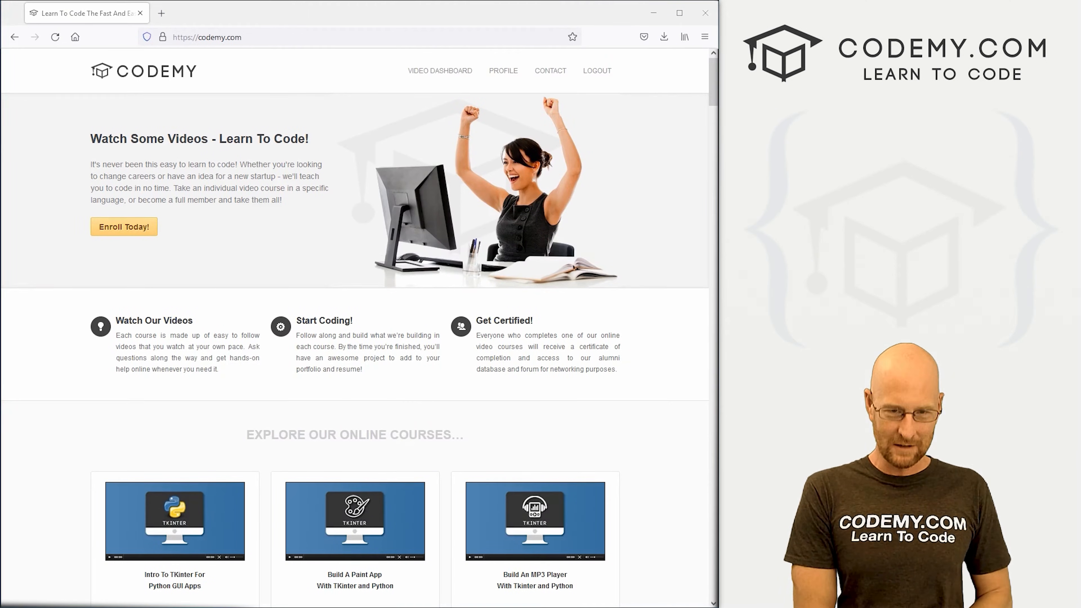
scroll(down, 3)
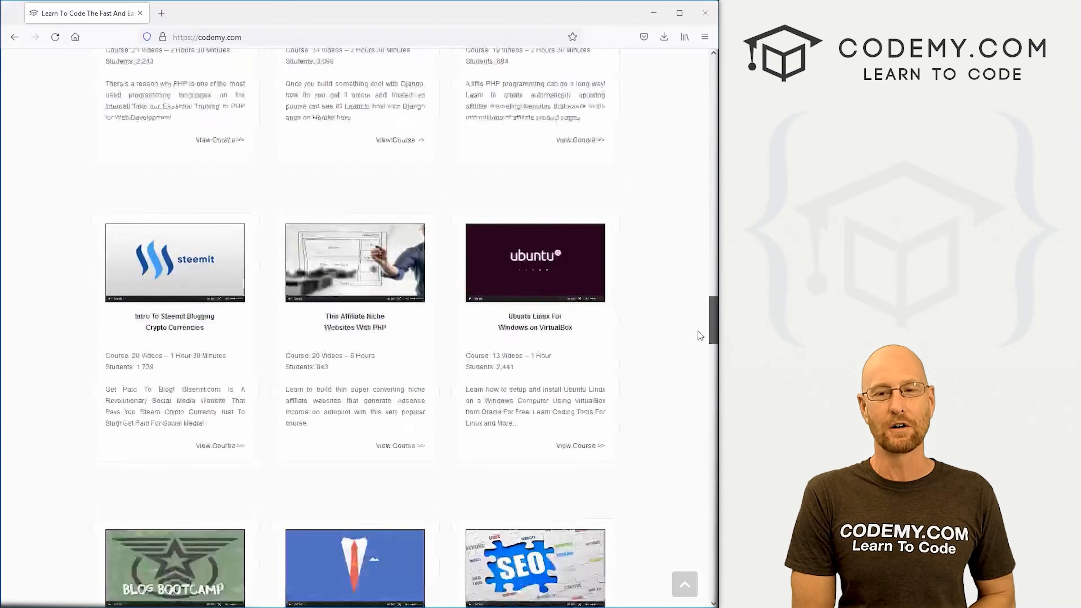
scroll(down, 3)
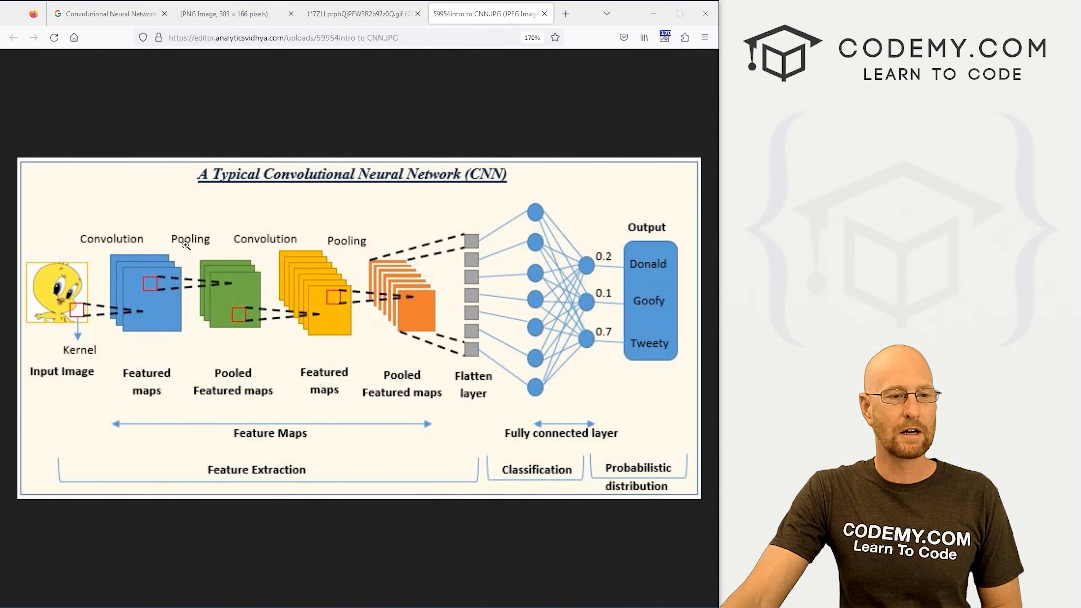
mouse_move(243, 205)
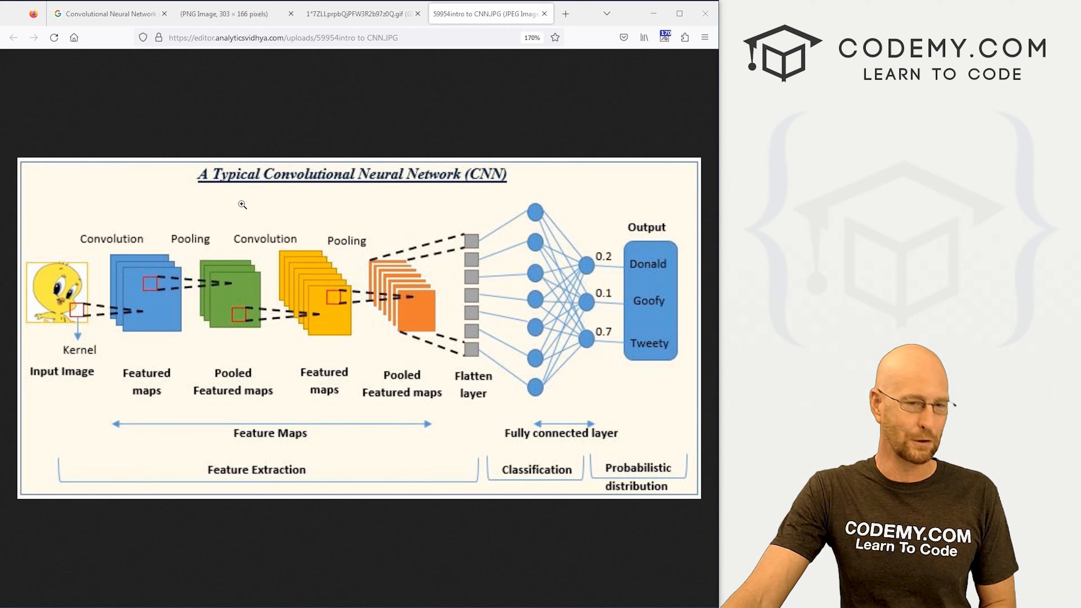
mouse_move(73, 331)
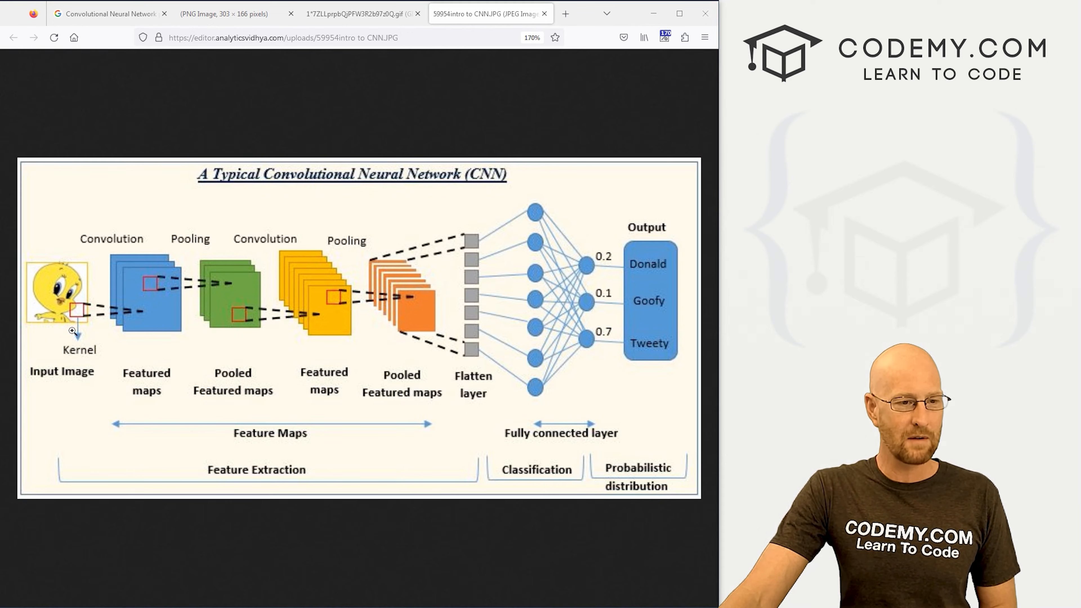
mouse_move(187, 231)
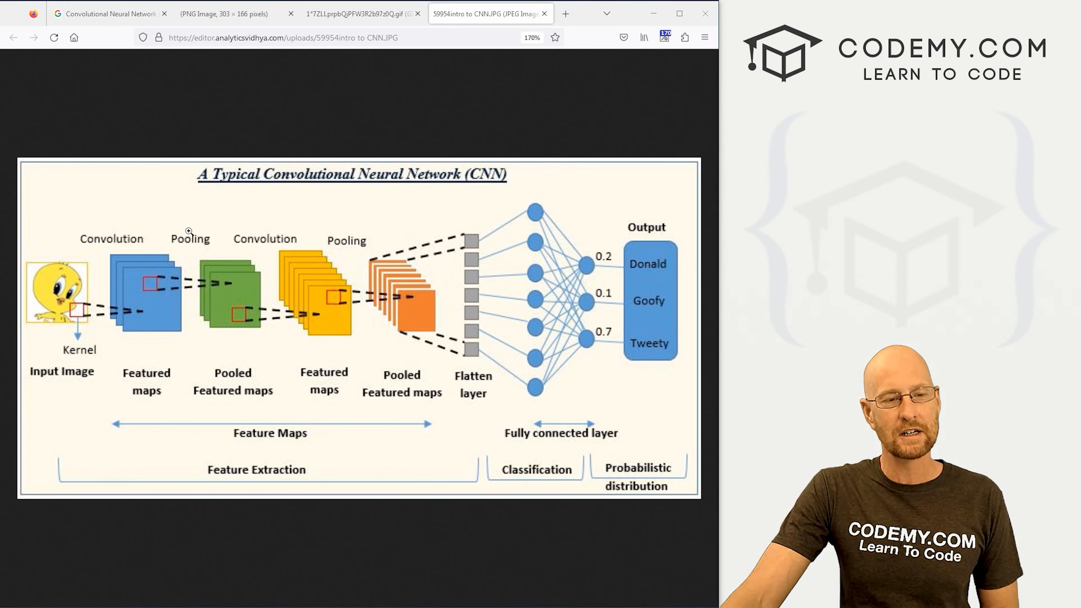
mouse_move(220, 322)
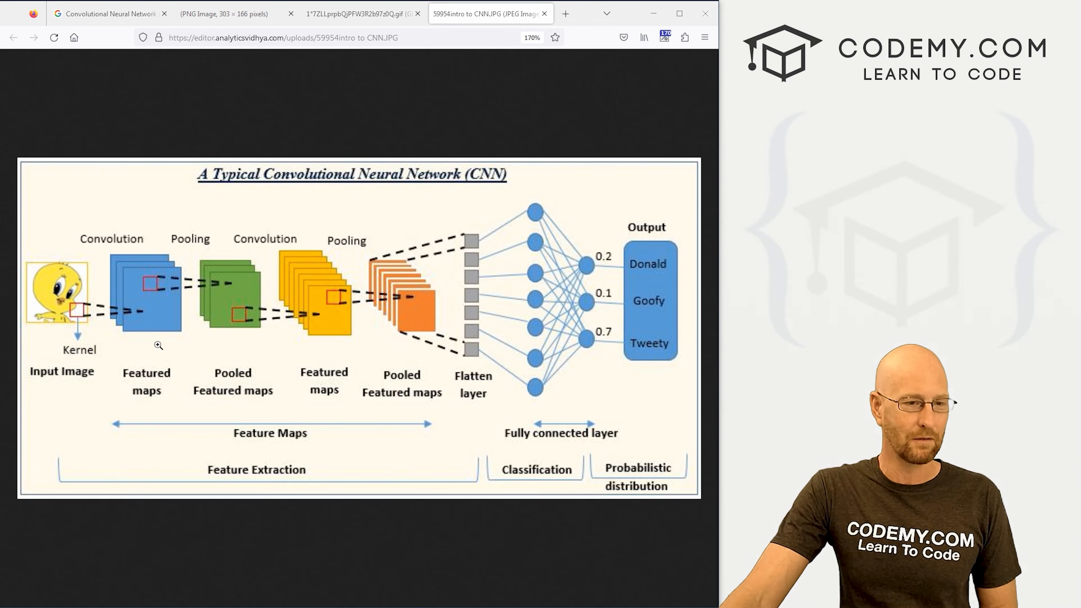
mouse_move(310, 231)
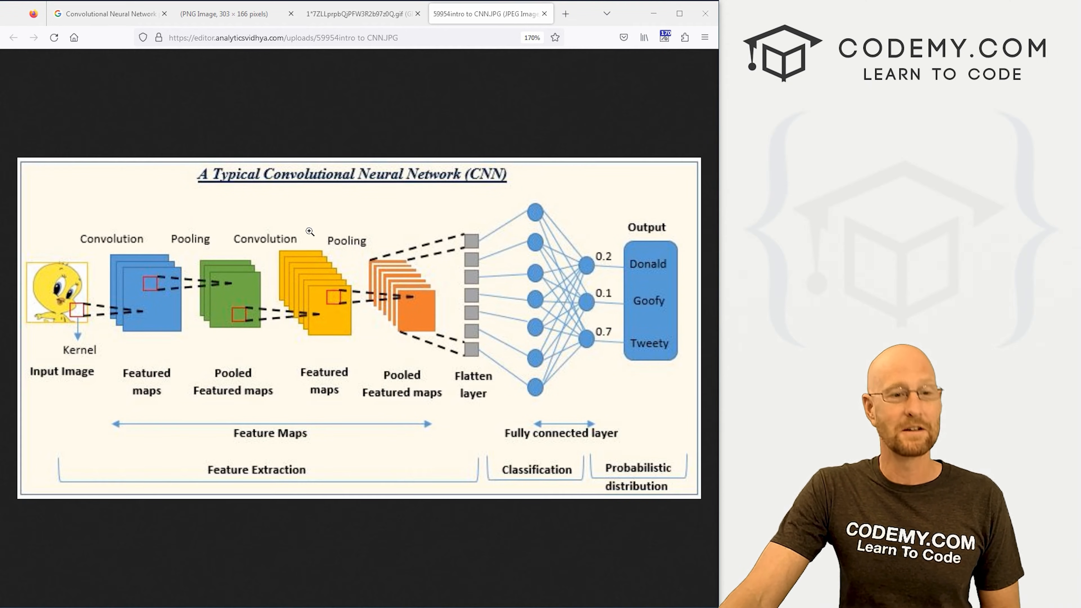
mouse_move(436, 375)
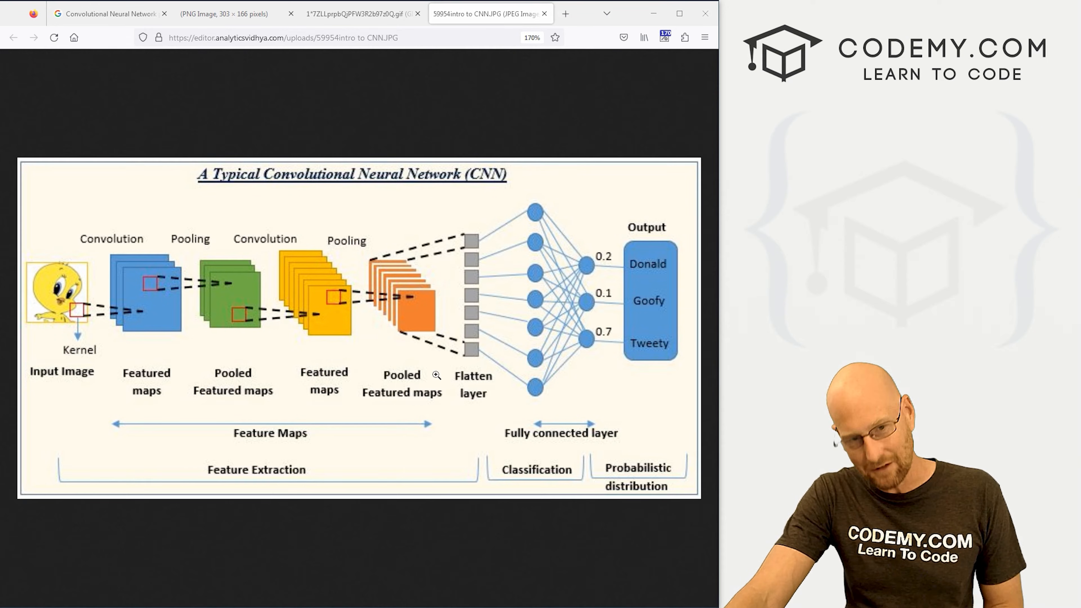
mouse_move(406, 341)
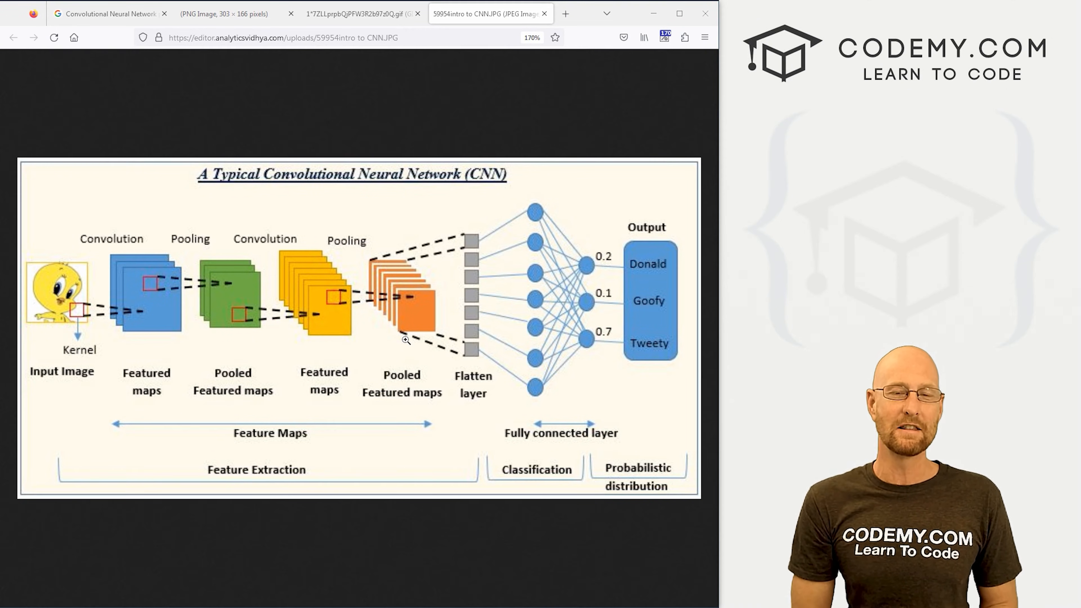
mouse_move(240, 292)
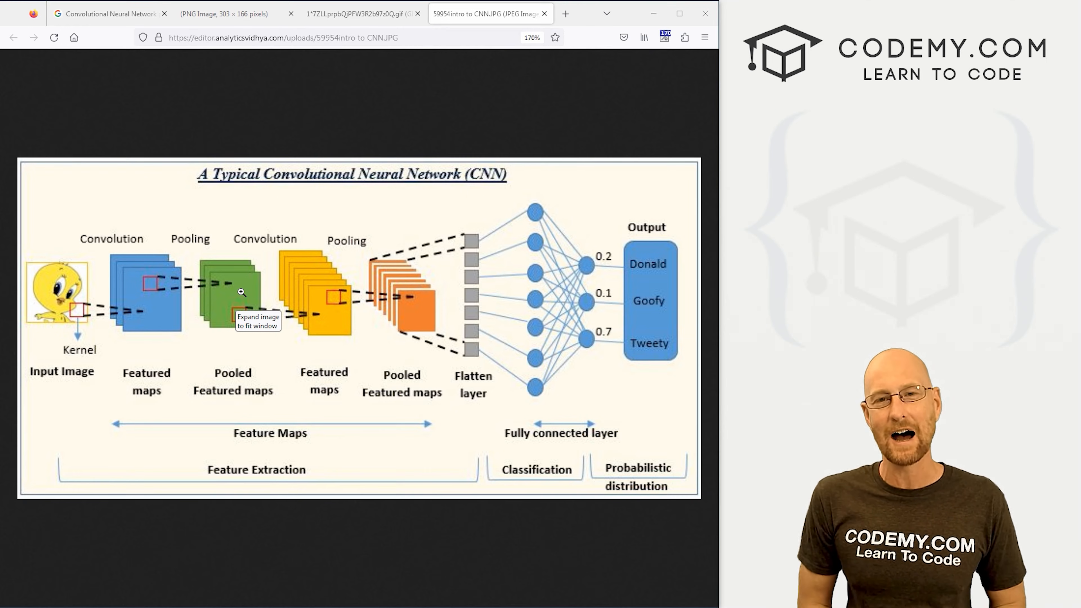
mouse_move(280, 274)
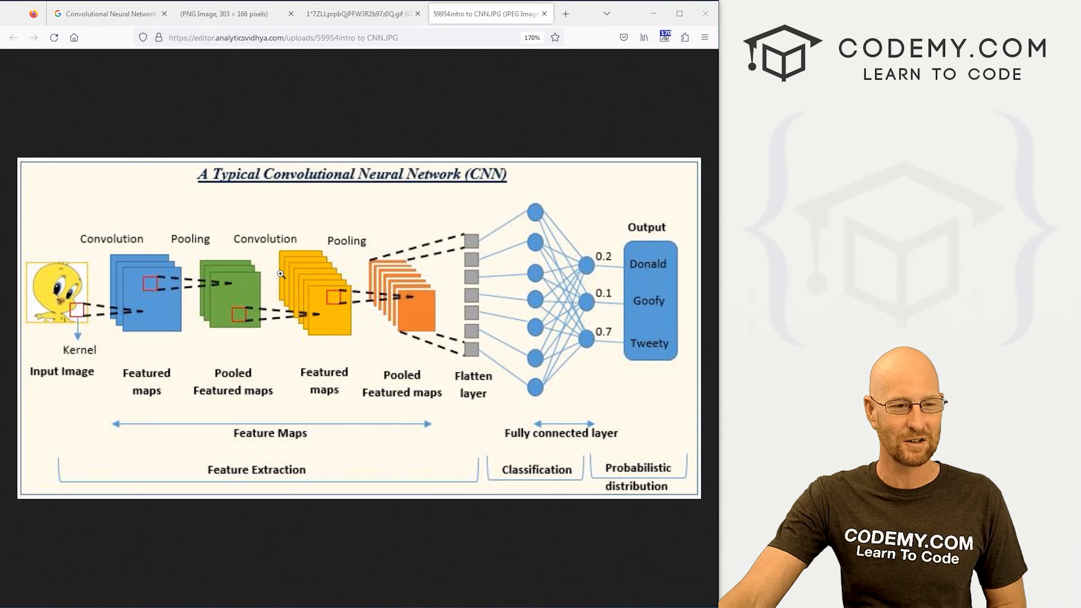
mouse_move(249, 250)
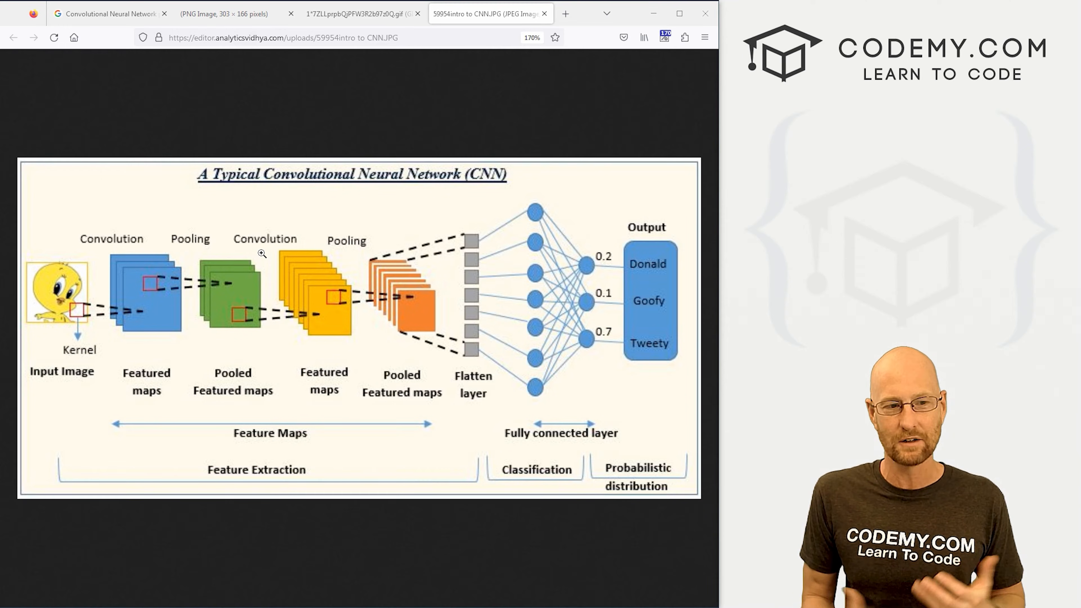
mouse_move(88, 269)
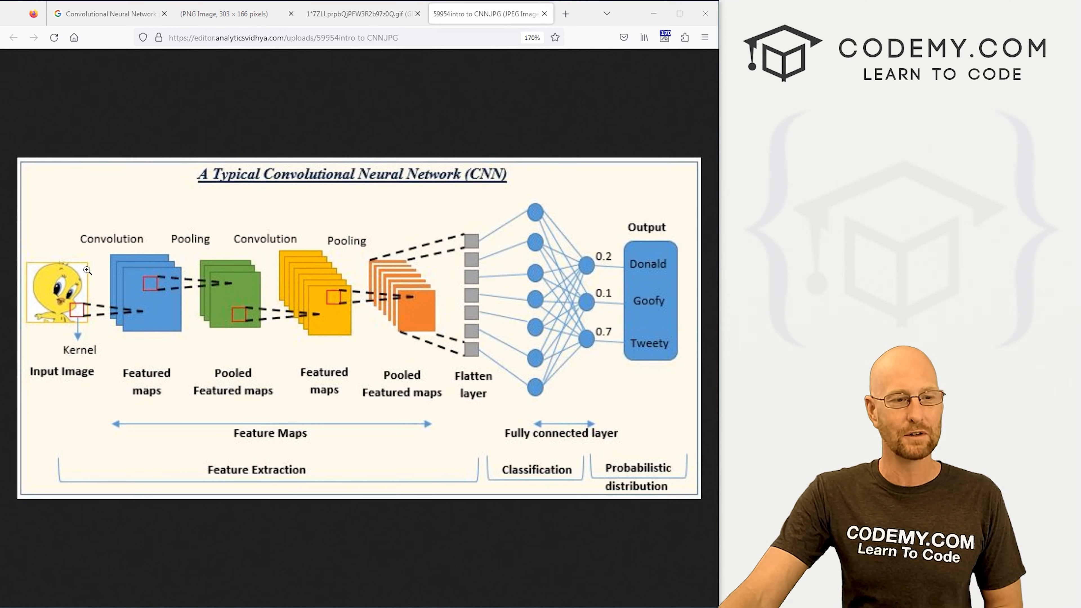
mouse_move(151, 247)
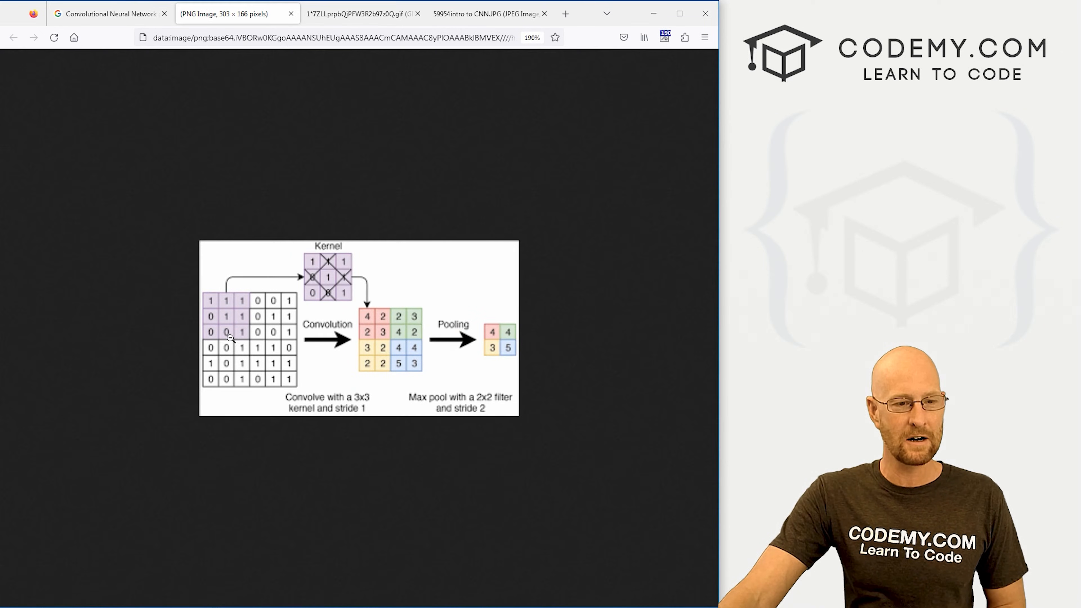
mouse_move(366, 255)
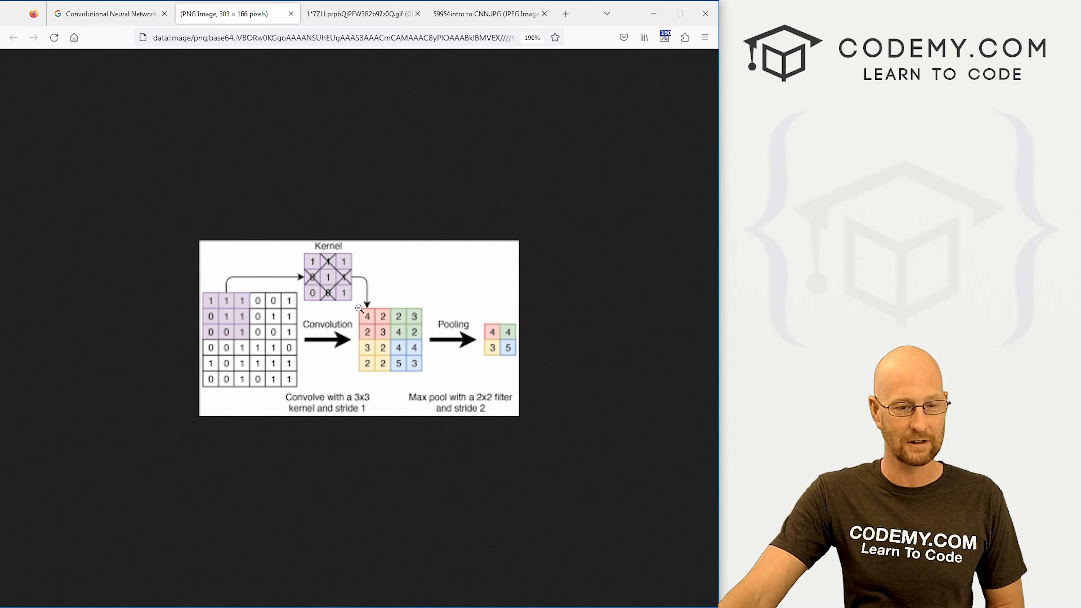
mouse_move(412, 328)
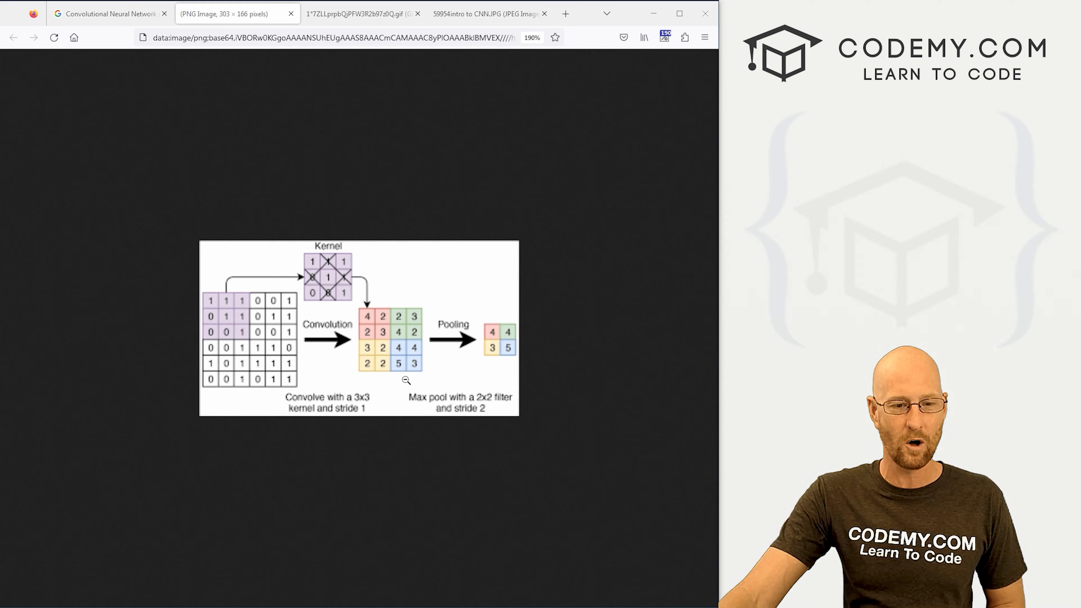
mouse_move(372, 305)
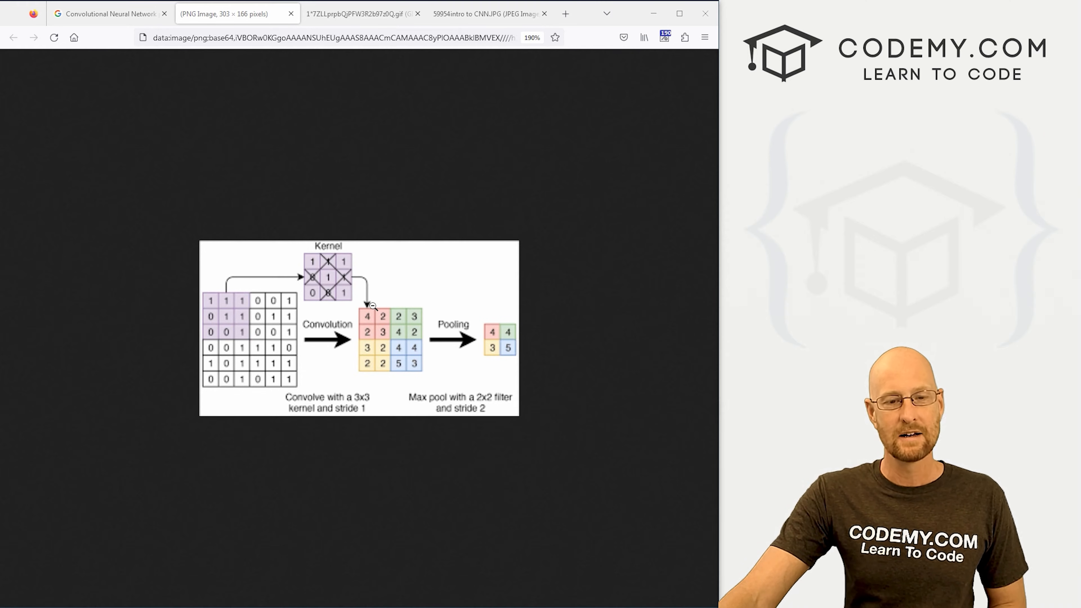
mouse_move(381, 360)
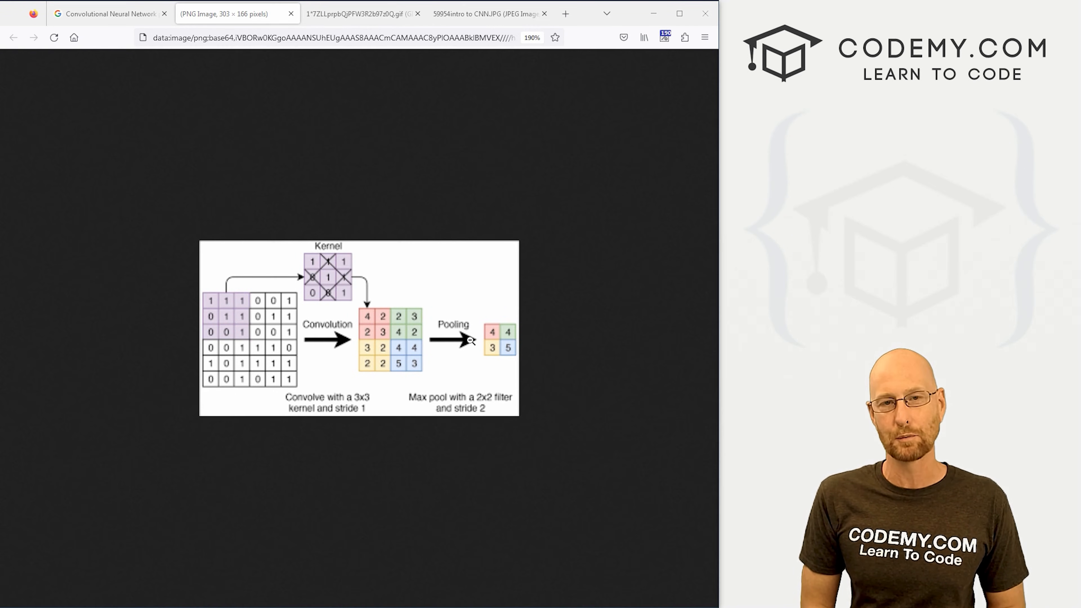
mouse_move(362, 312)
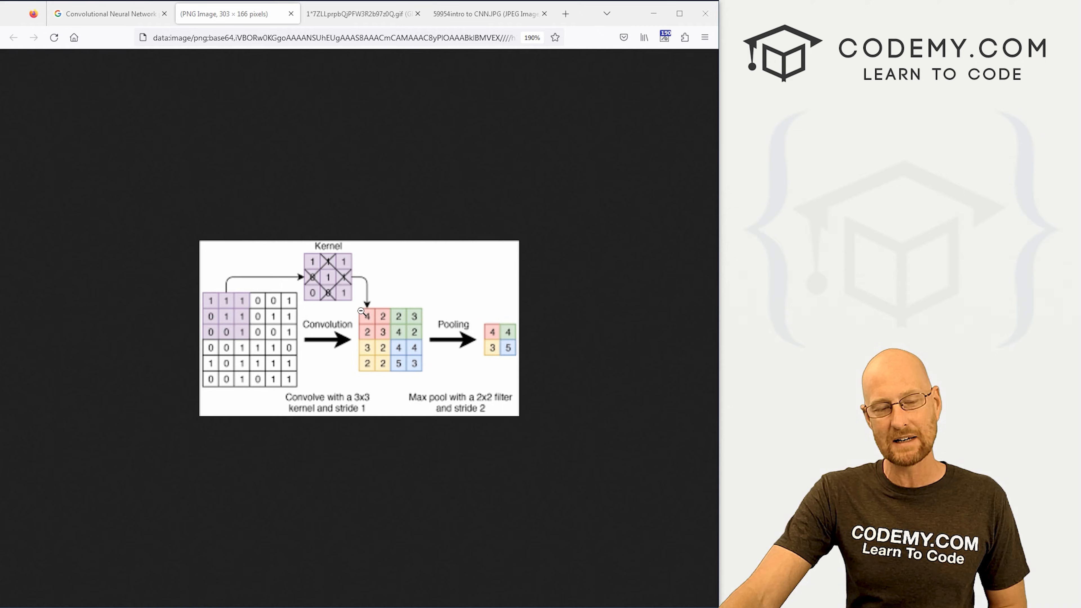
mouse_move(212, 295)
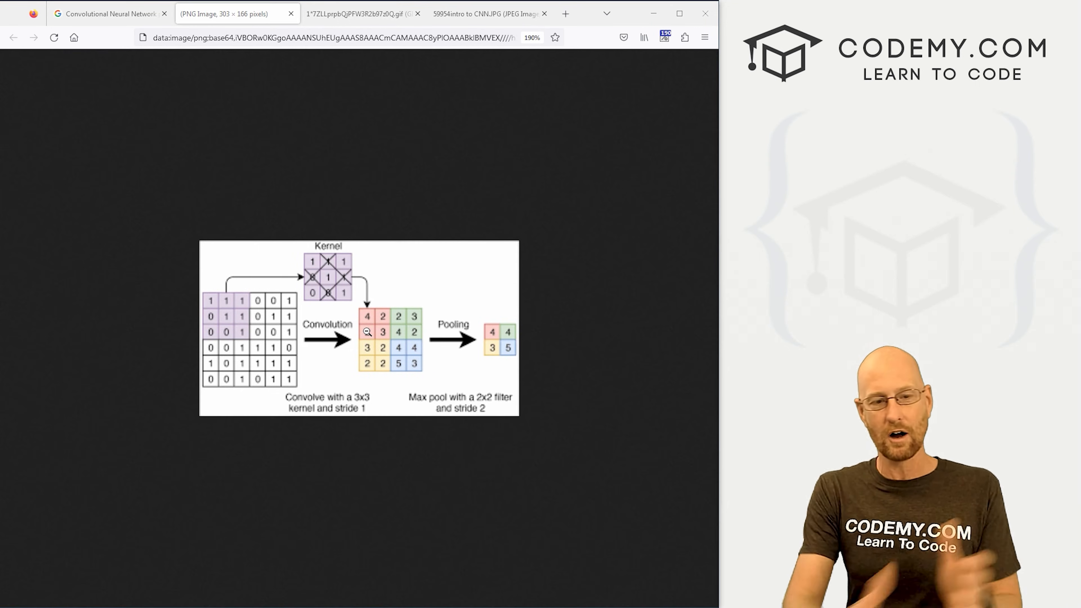
mouse_move(432, 324)
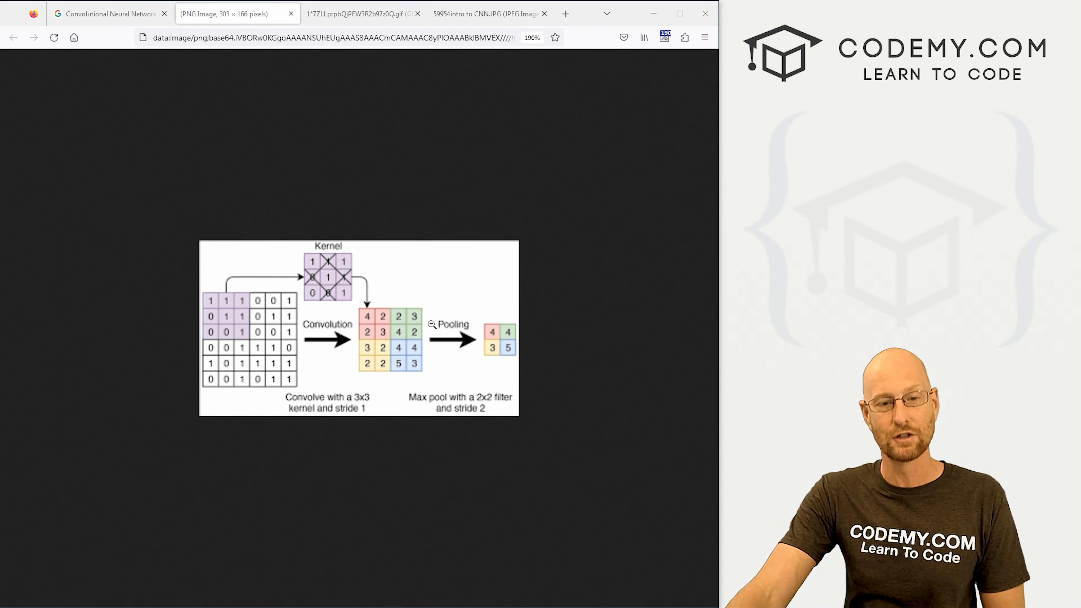
mouse_move(372, 302)
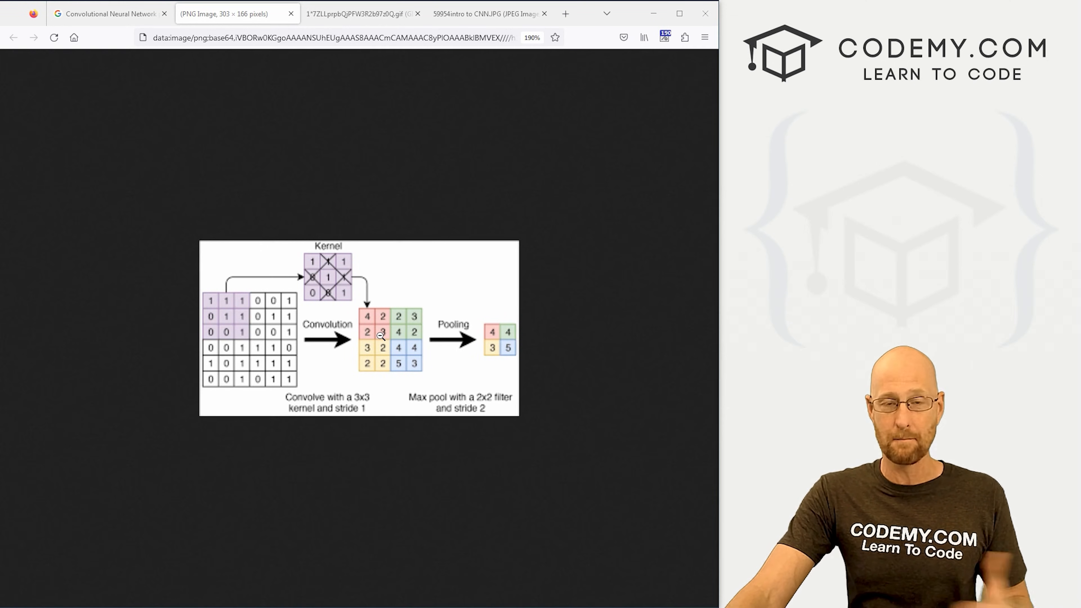
mouse_move(368, 317)
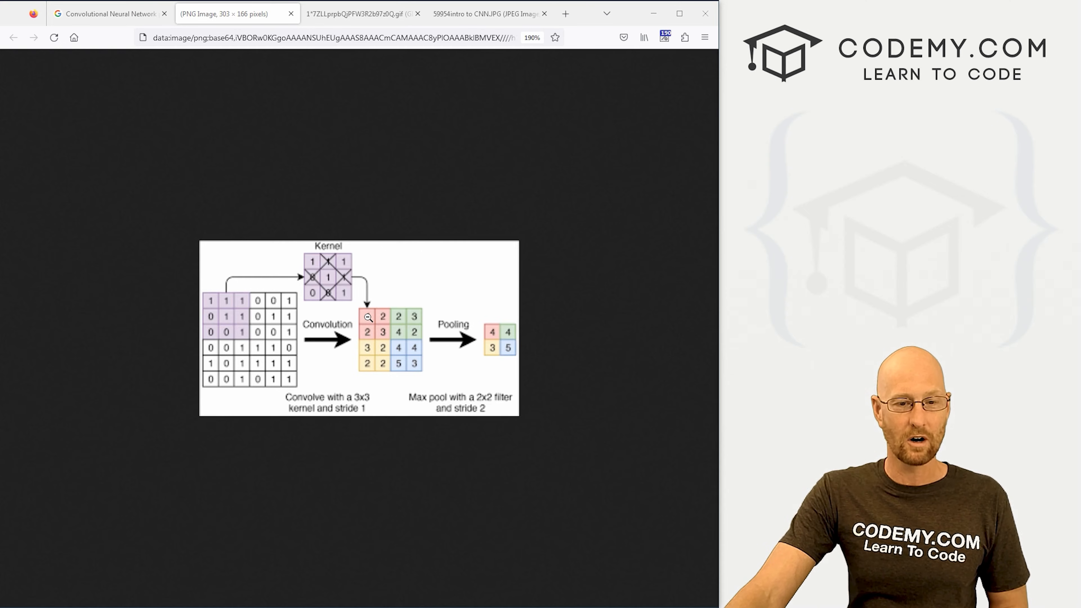
mouse_move(494, 333)
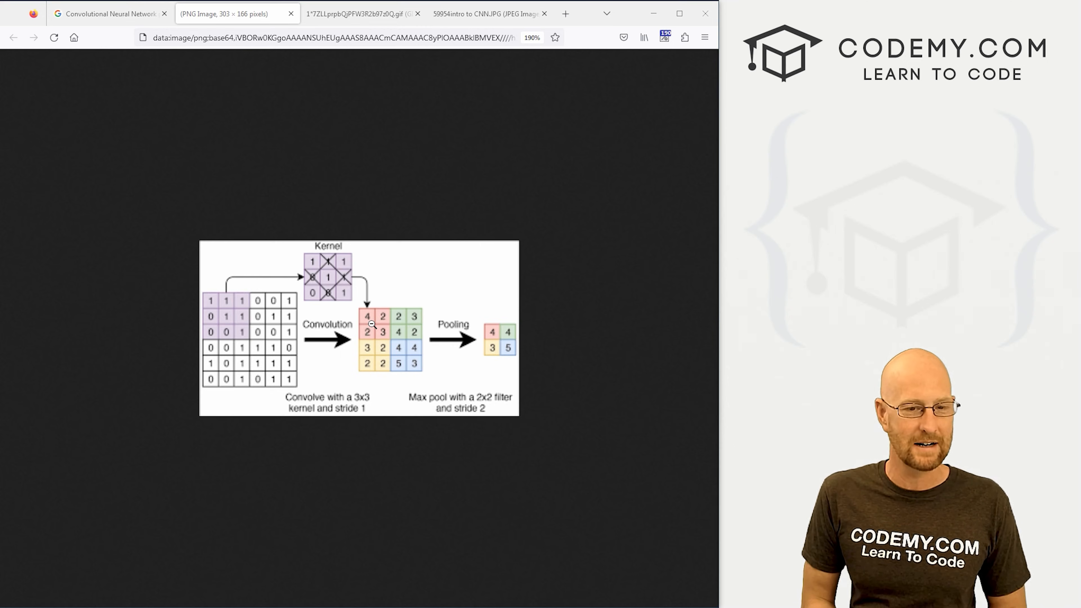
mouse_move(406, 315)
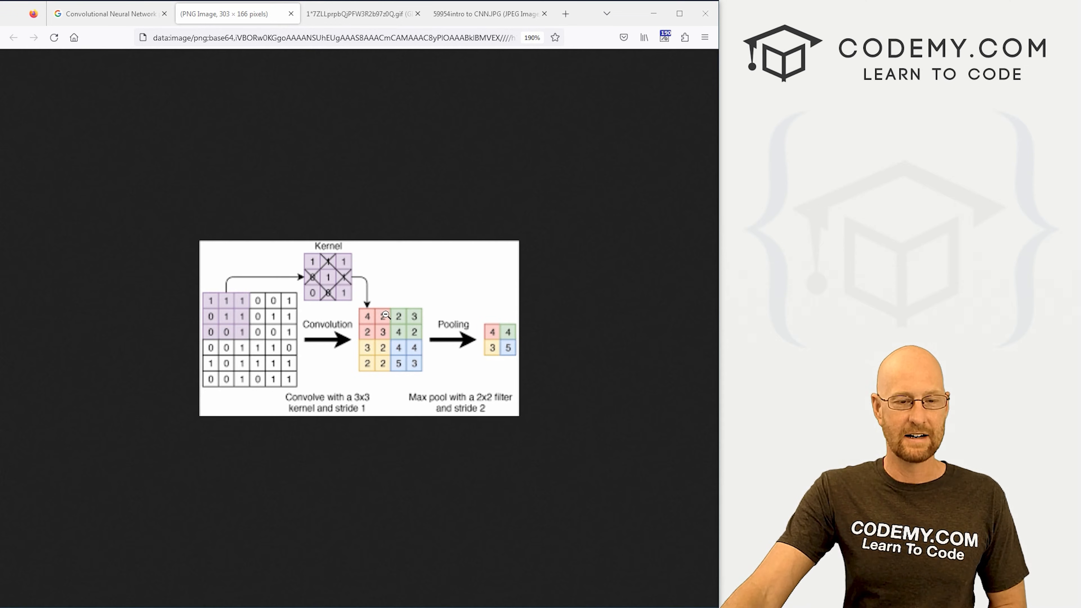
mouse_move(381, 365)
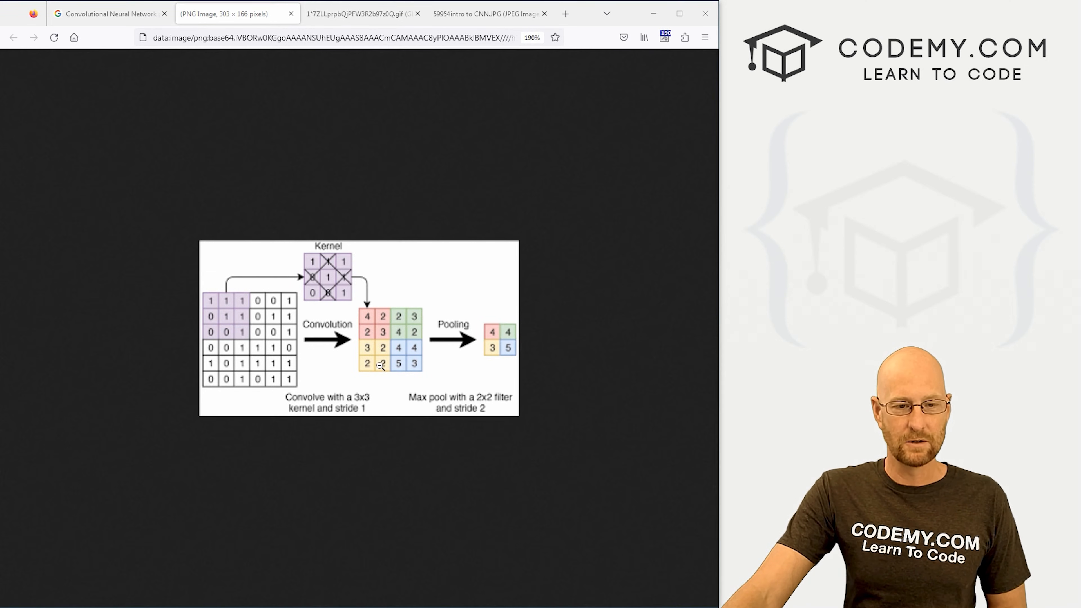
mouse_move(491, 352)
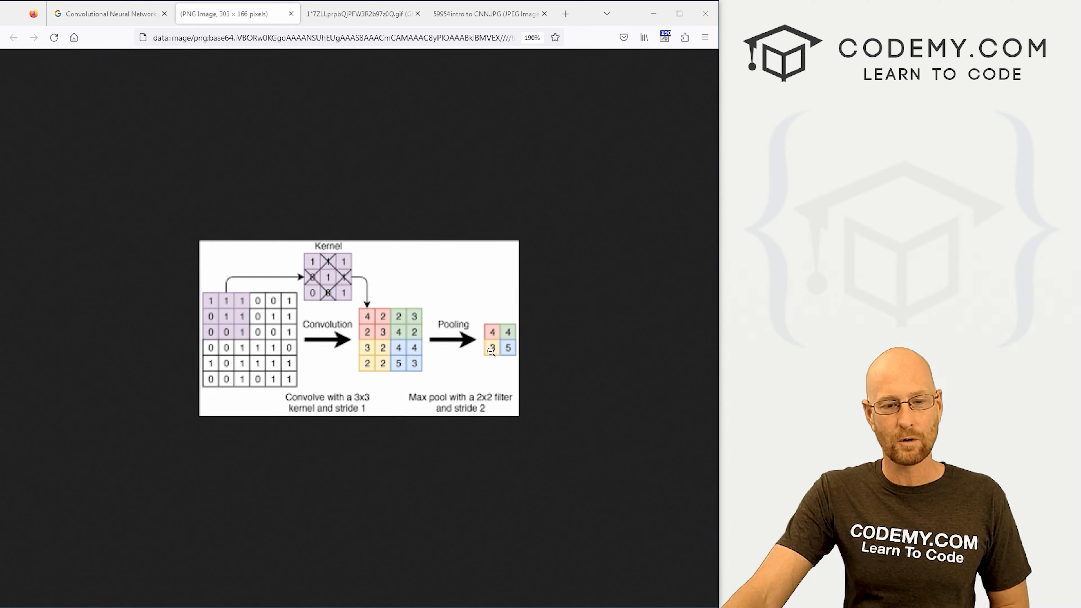
mouse_move(397, 366)
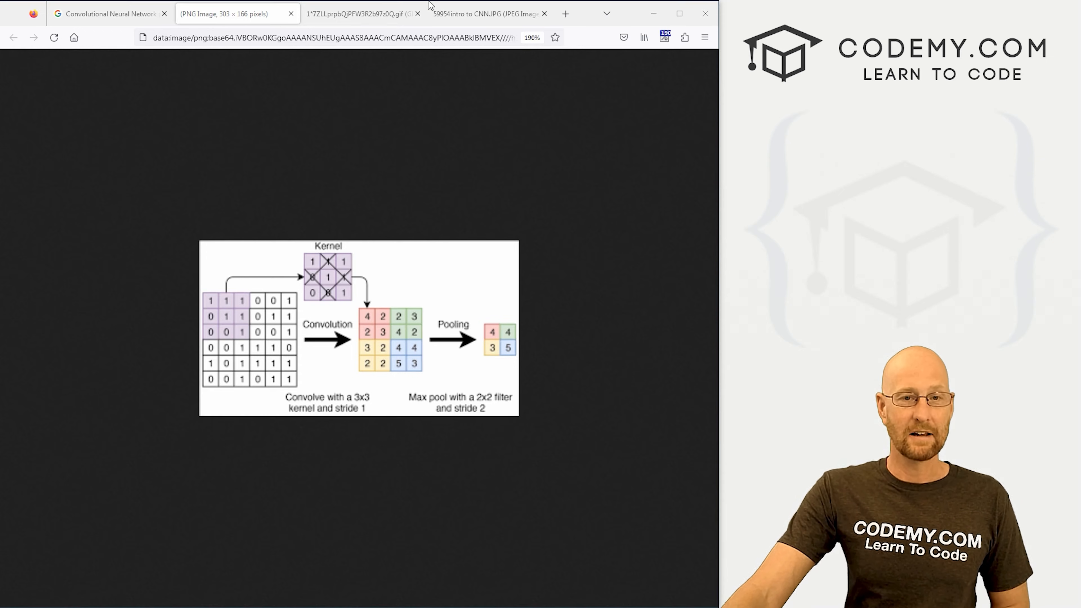
click(486, 13)
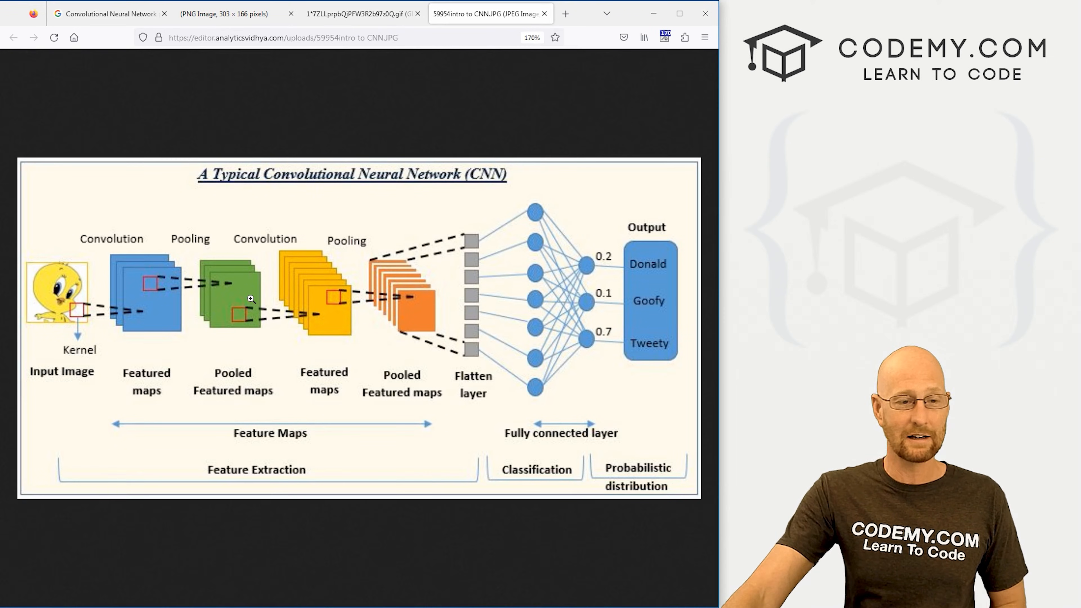
mouse_move(346, 309)
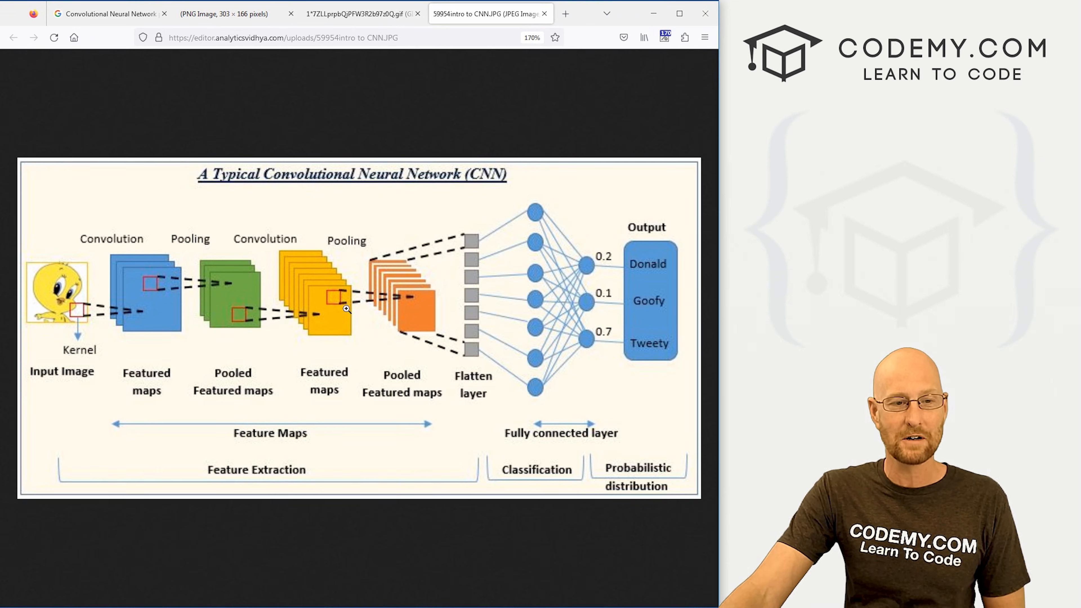
mouse_move(445, 356)
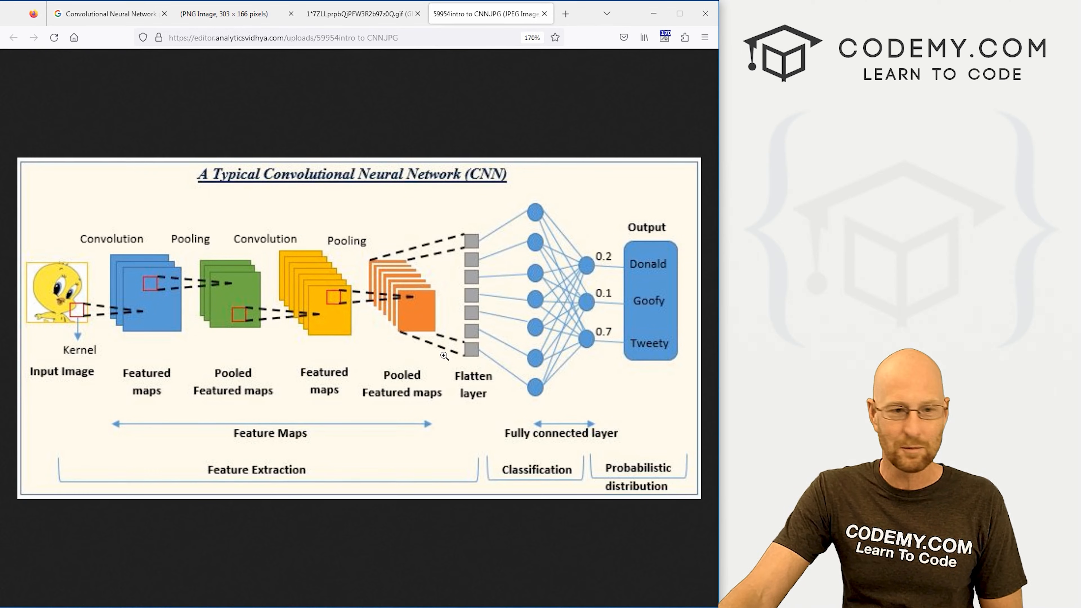
mouse_move(531, 372)
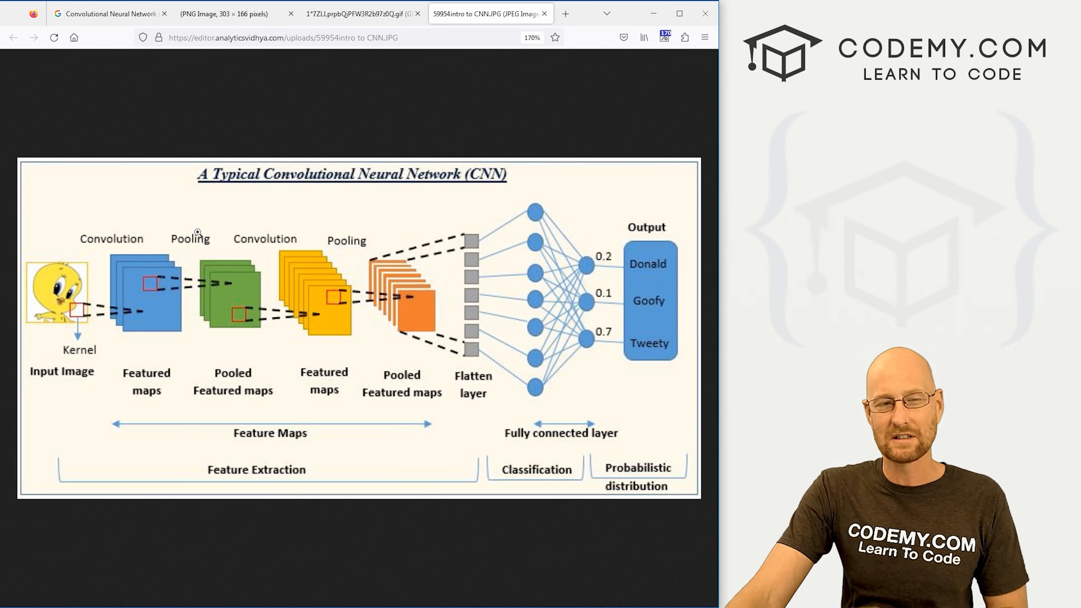
mouse_move(245, 52)
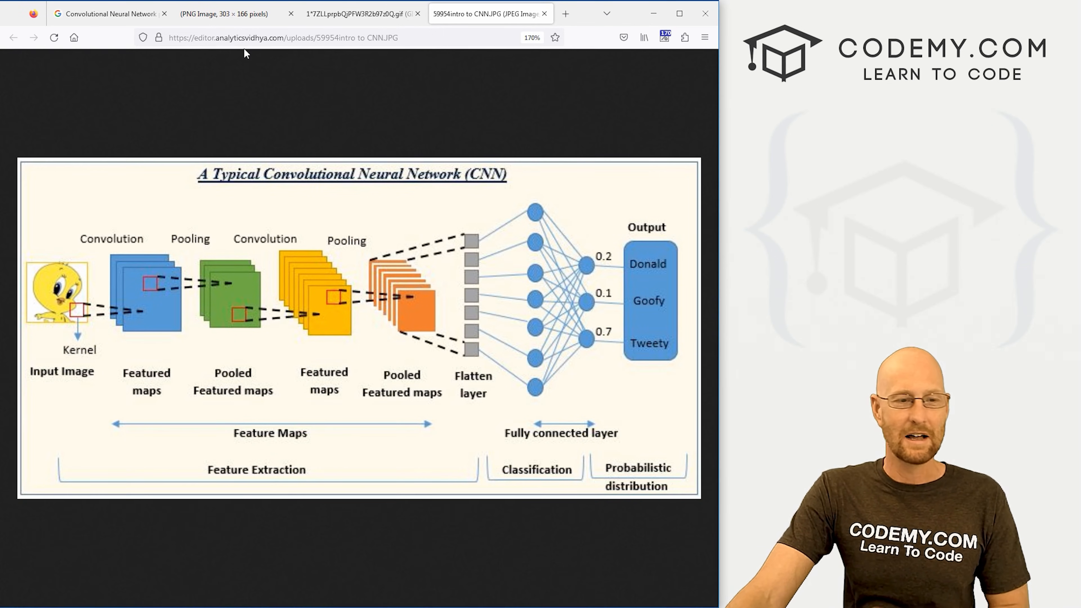
mouse_move(273, 96)
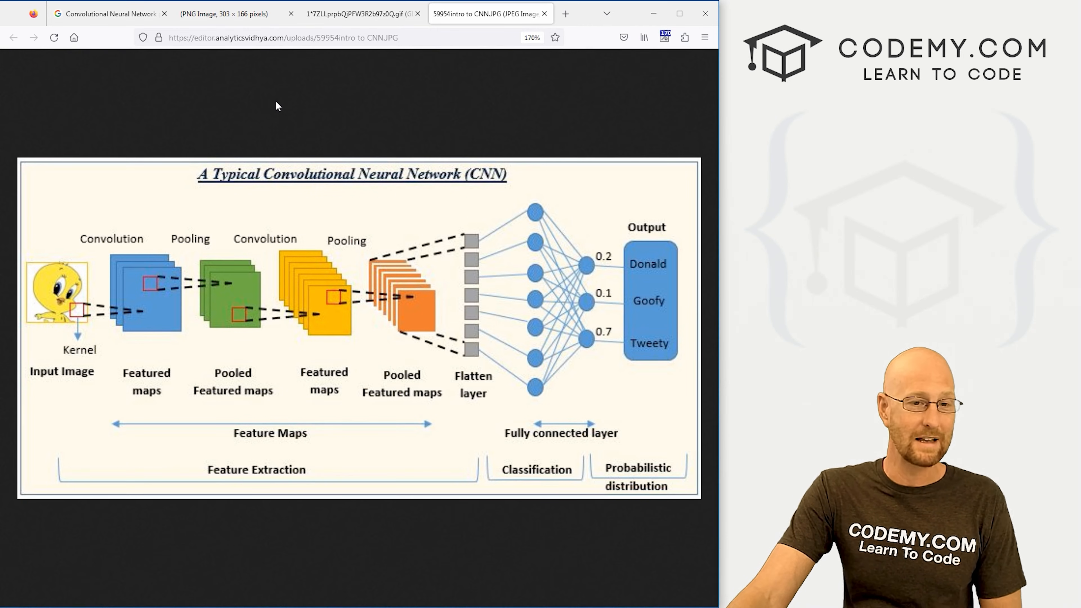
Switch to the PNG Image tab showing the 3x3 kernel and 2x2 max-pooling diagram.
click(221, 13)
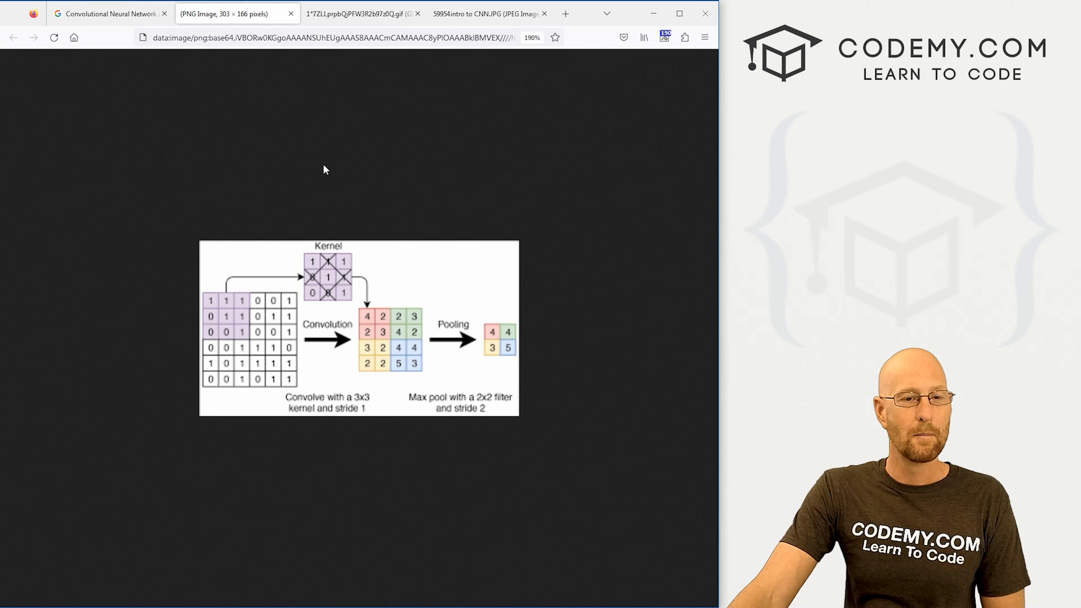
mouse_move(461, 324)
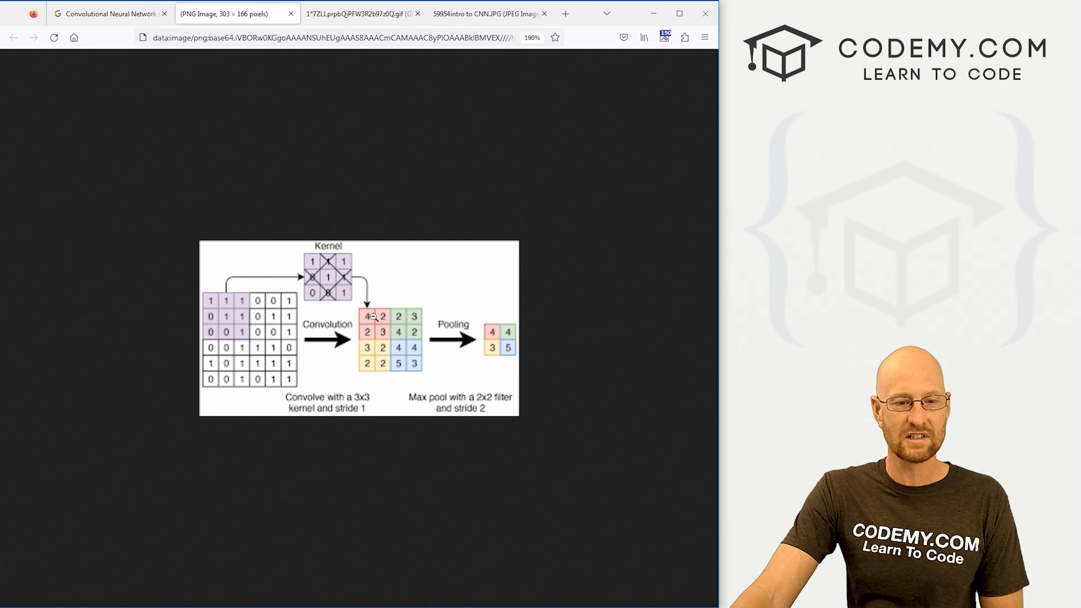
mouse_move(388, 324)
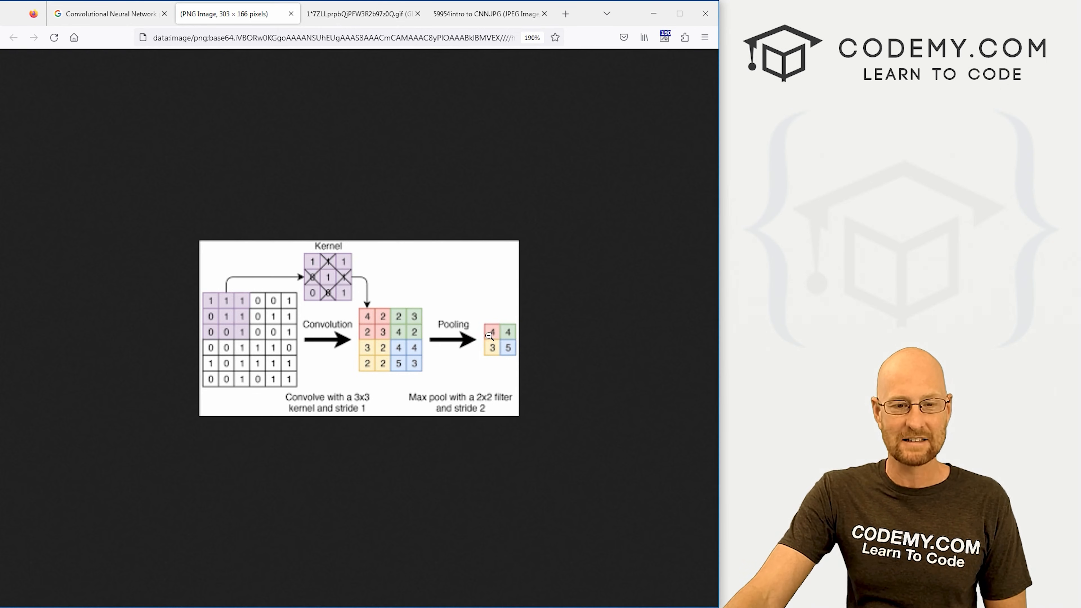
mouse_move(403, 318)
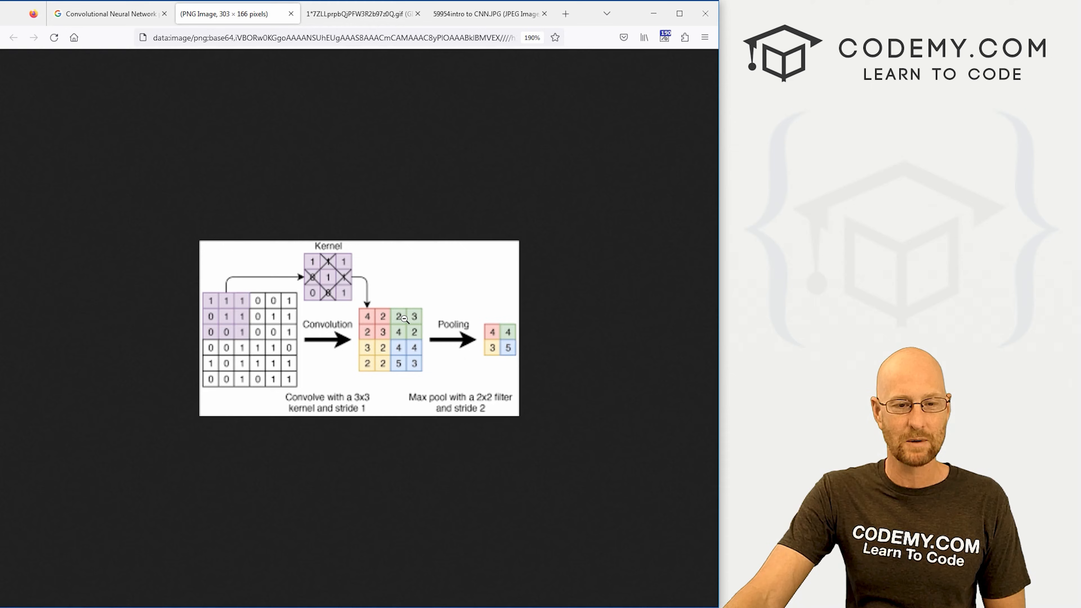
mouse_move(421, 337)
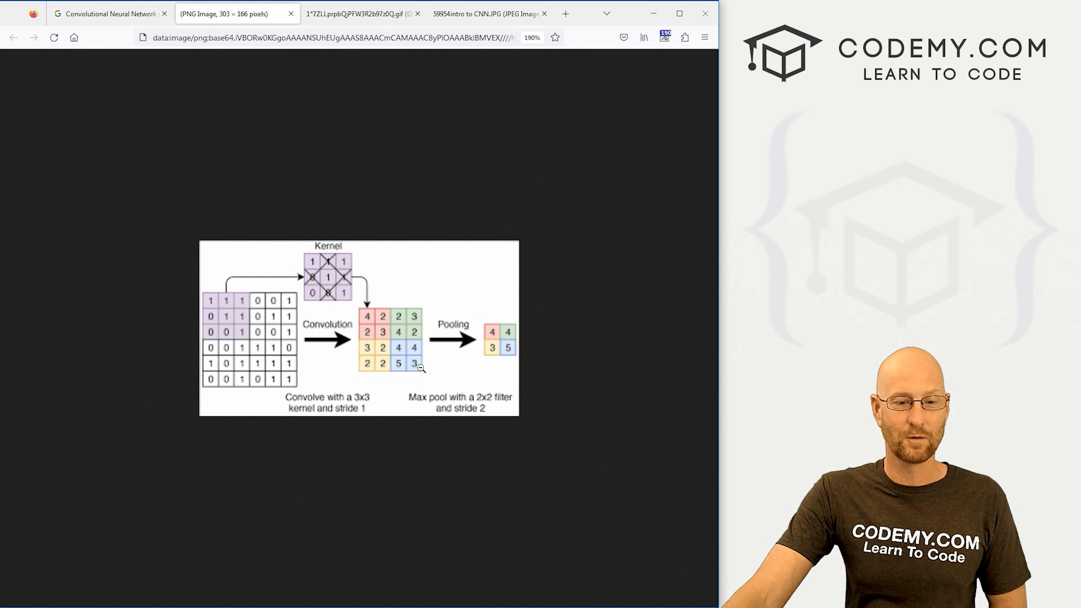
mouse_move(524, 352)
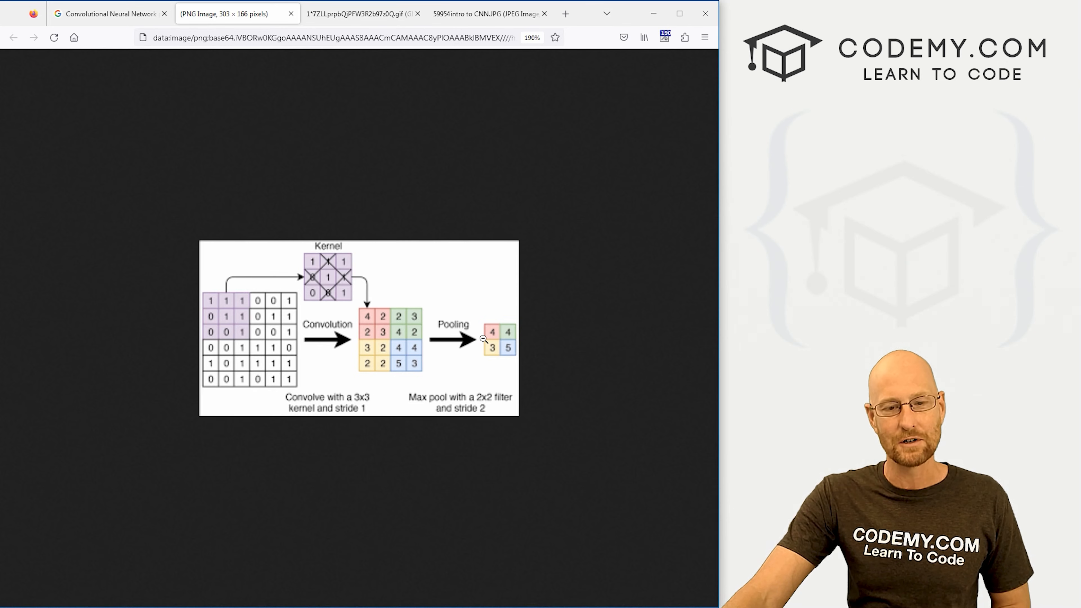
mouse_move(493, 348)
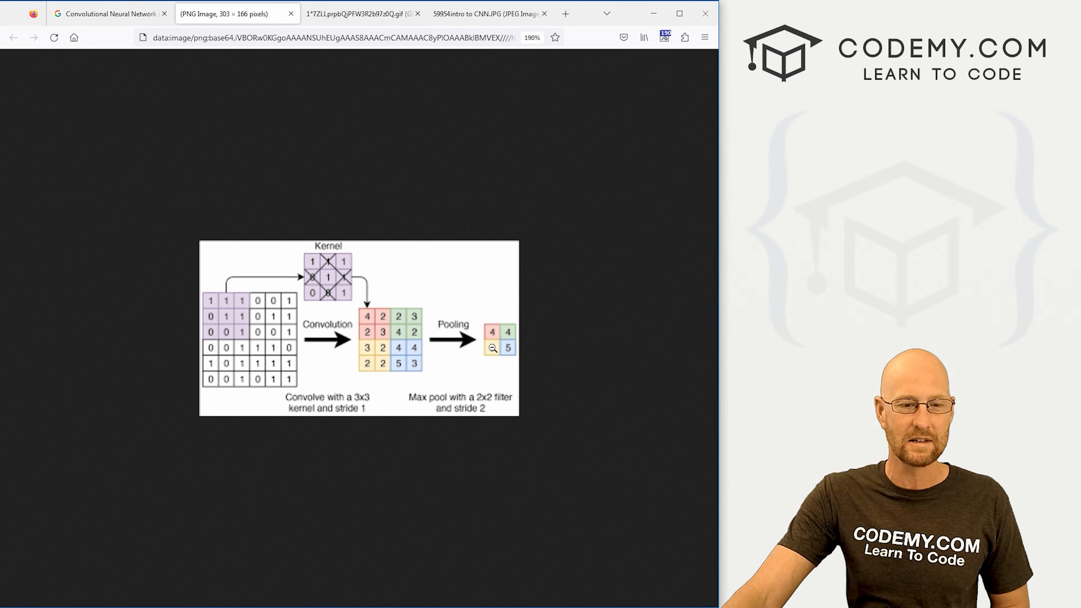
Switch to the intro-to-CNN JPEG tab with the full architecture diagram.
click(486, 13)
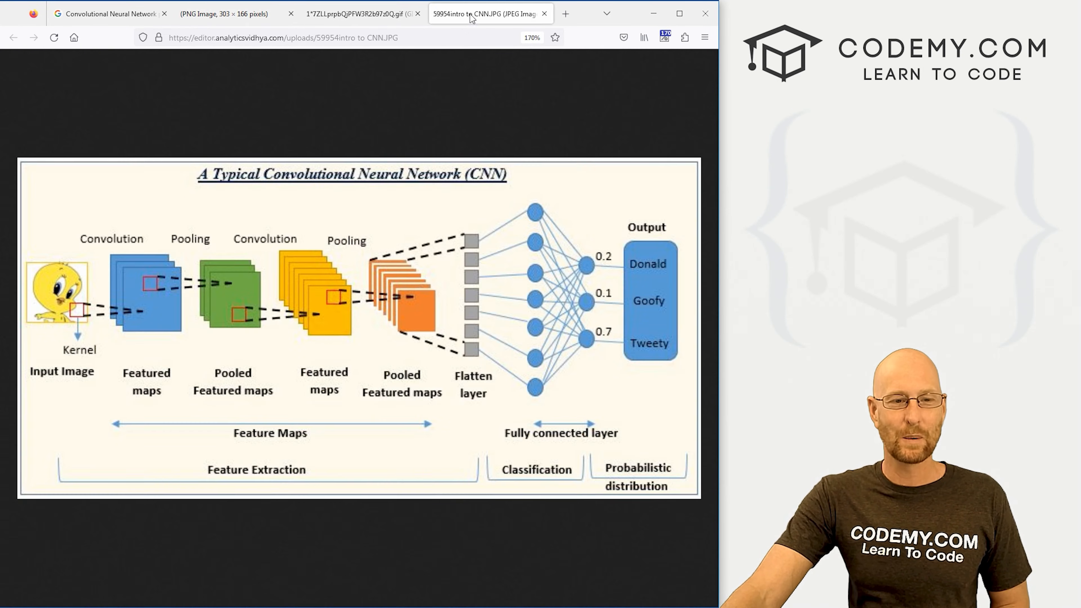
mouse_move(68, 233)
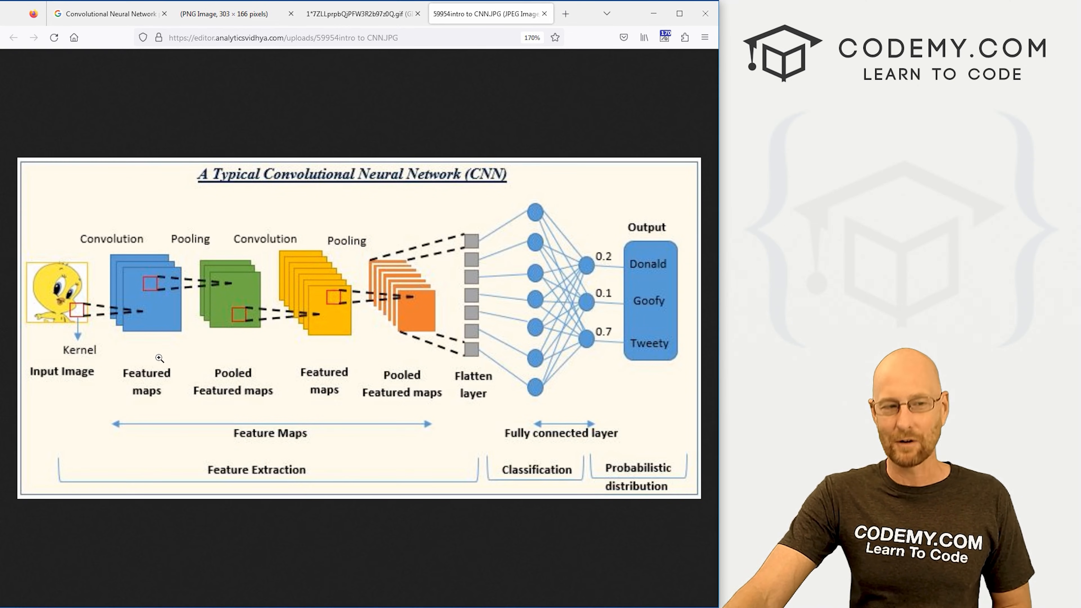
mouse_move(143, 269)
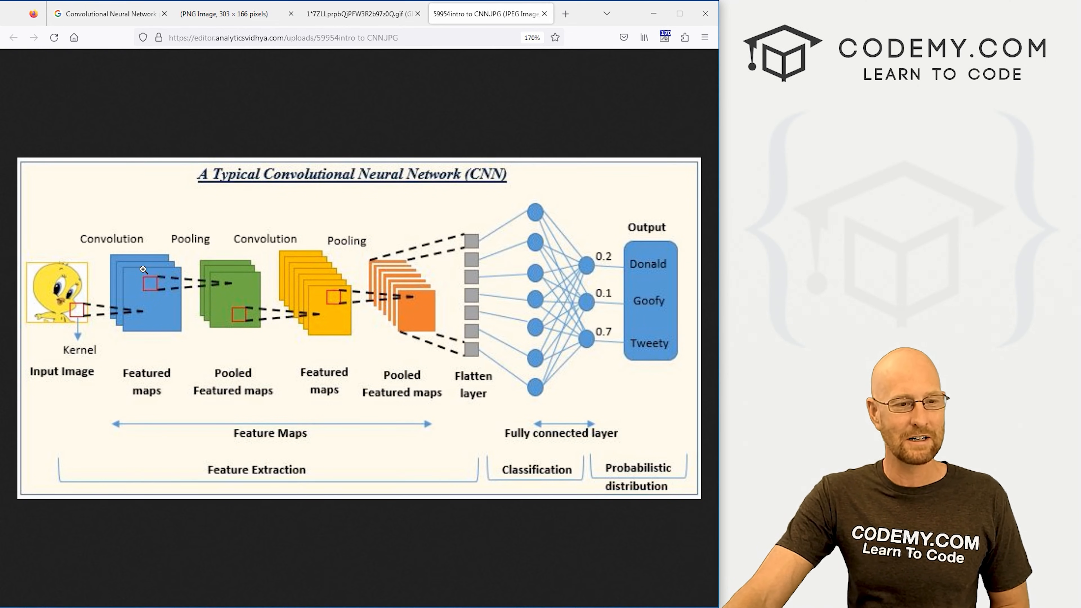
mouse_move(279, 289)
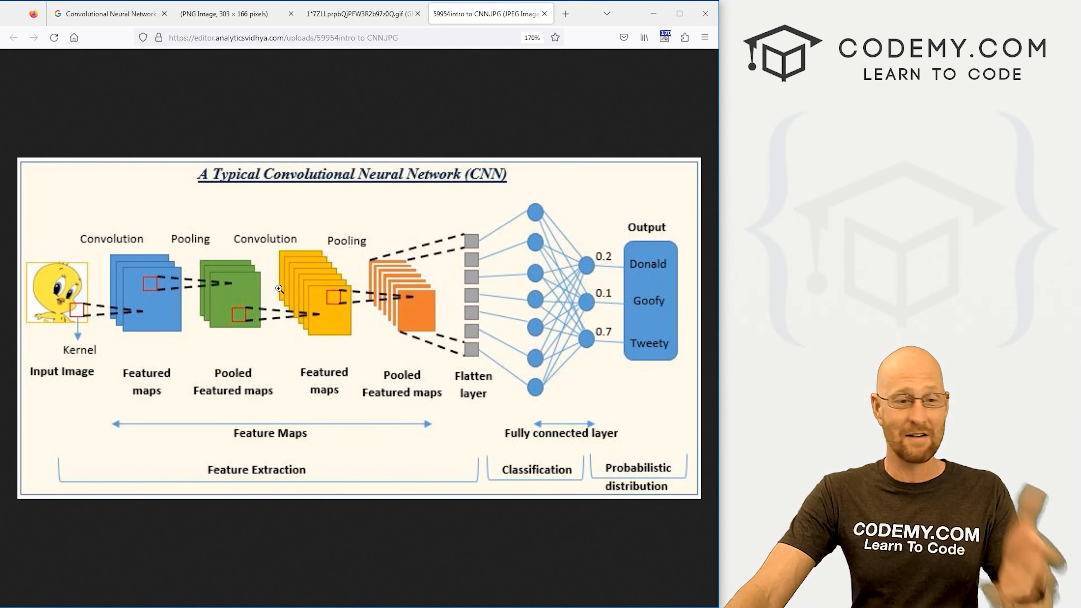
mouse_move(407, 302)
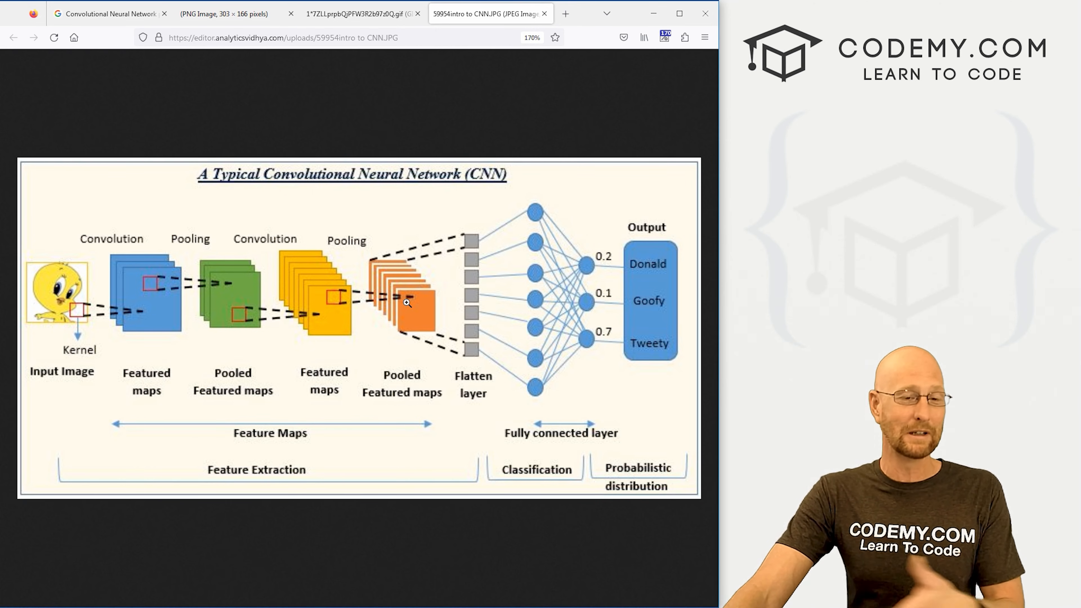
mouse_move(243, 277)
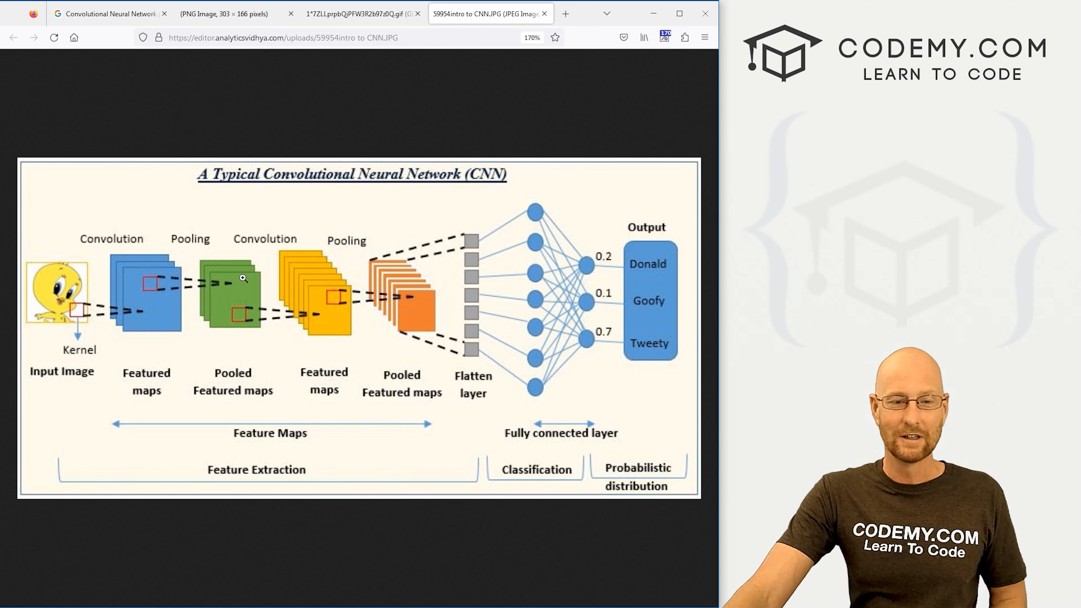
mouse_move(467, 394)
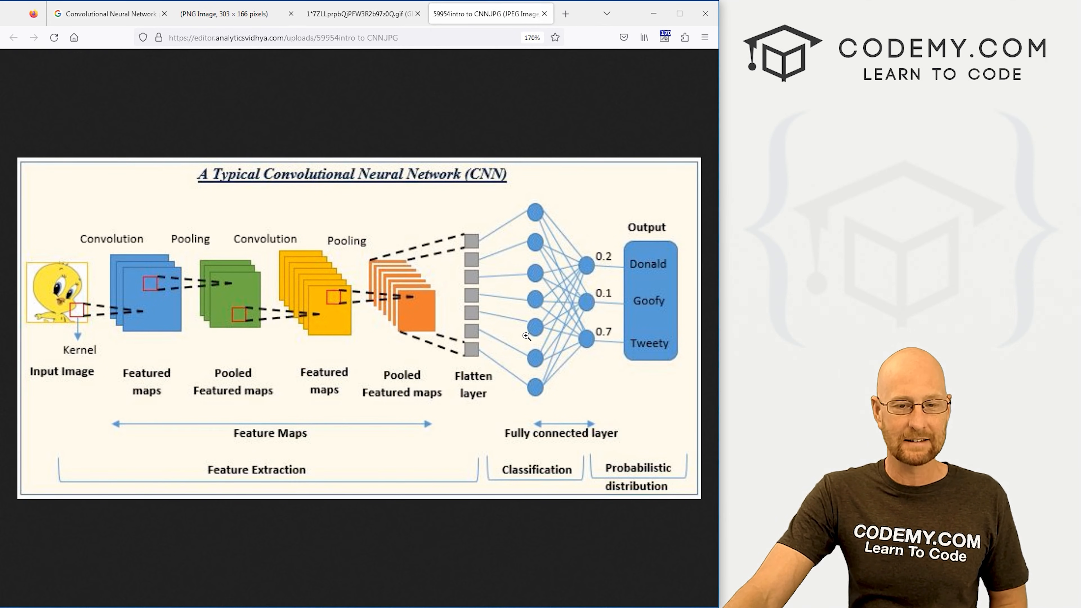
mouse_move(554, 325)
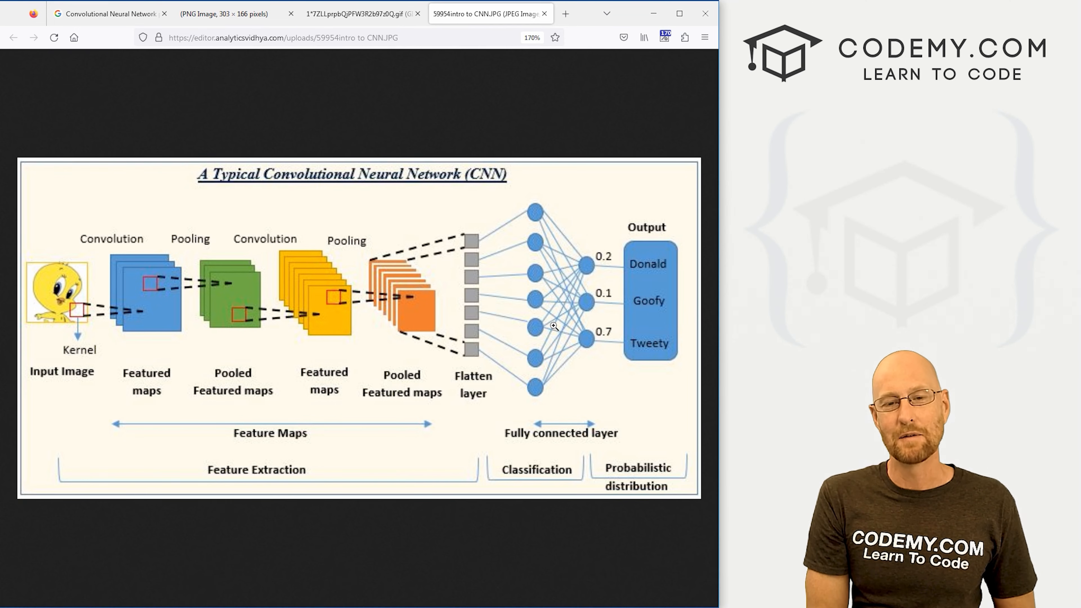
mouse_move(660, 331)
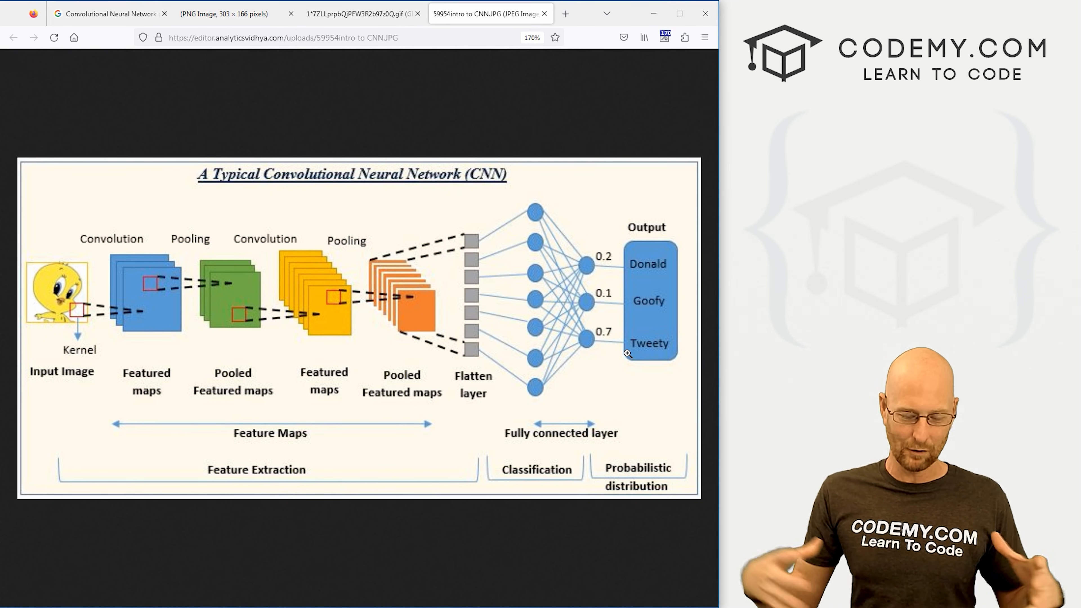
mouse_move(78, 271)
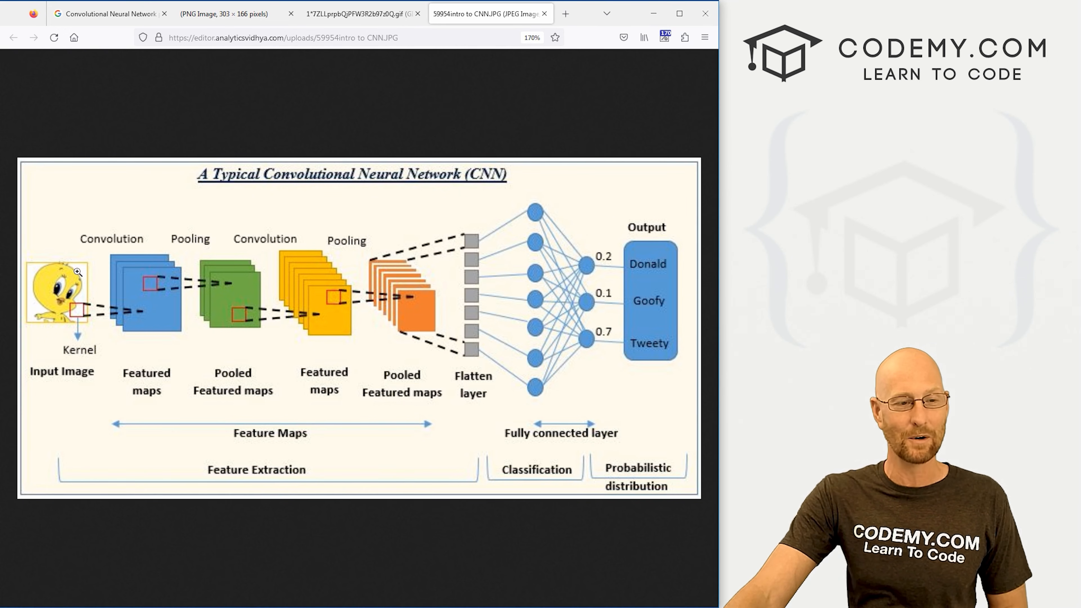
mouse_move(159, 269)
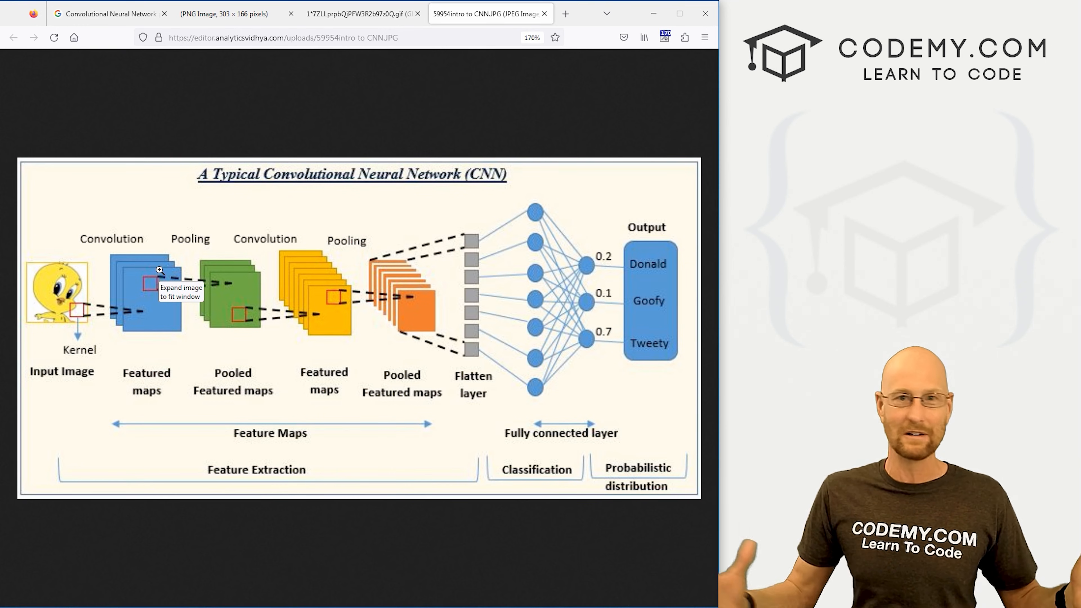